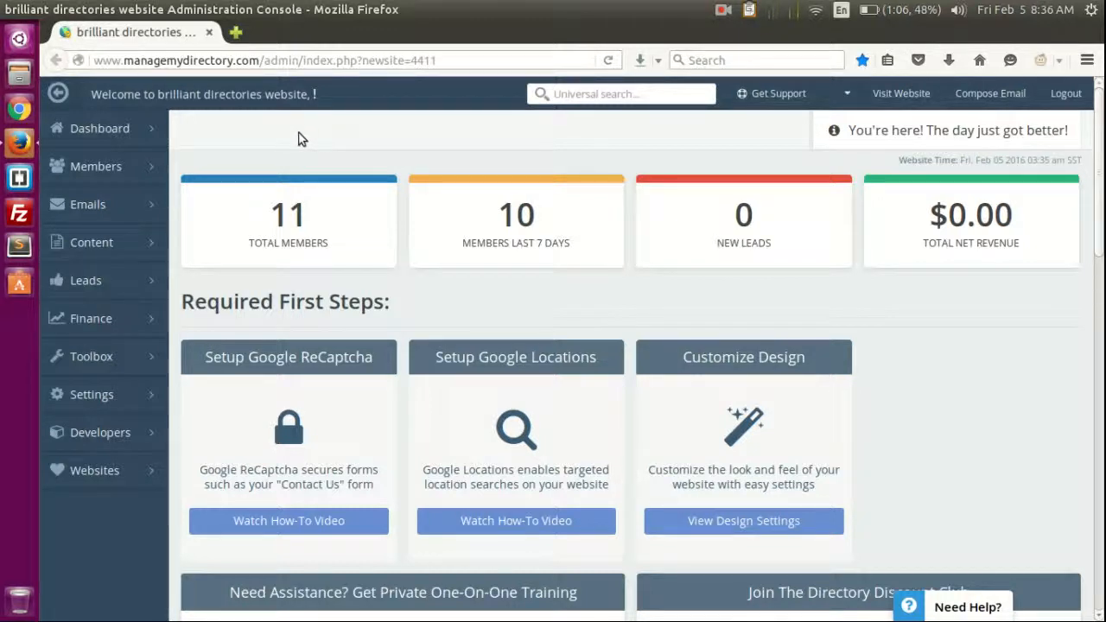
mouse_move(316, 157)
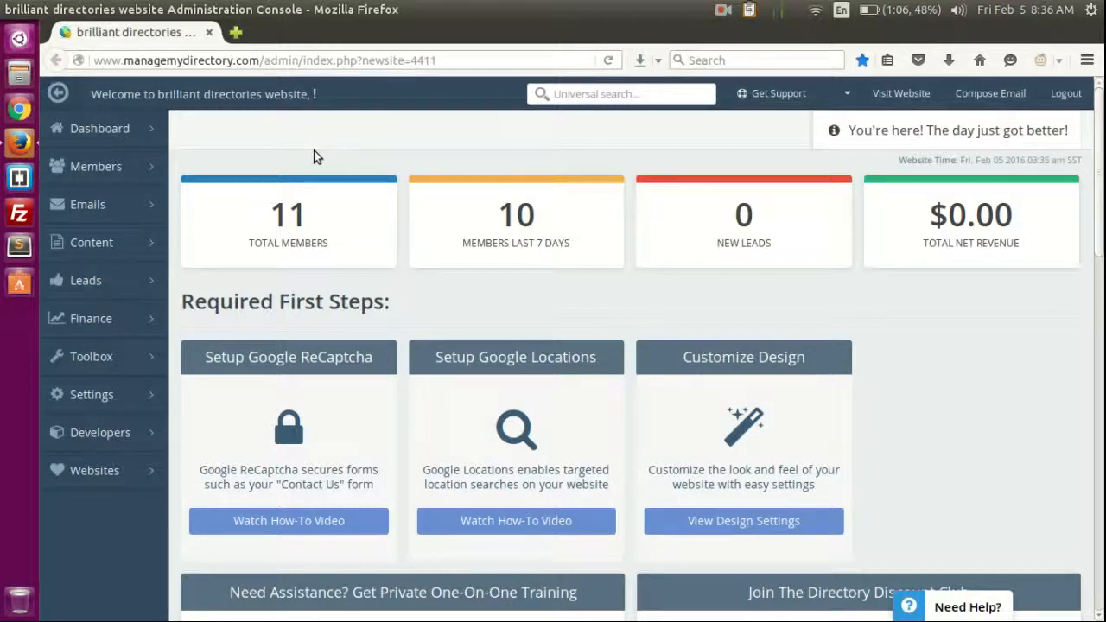
mouse_move(302, 136)
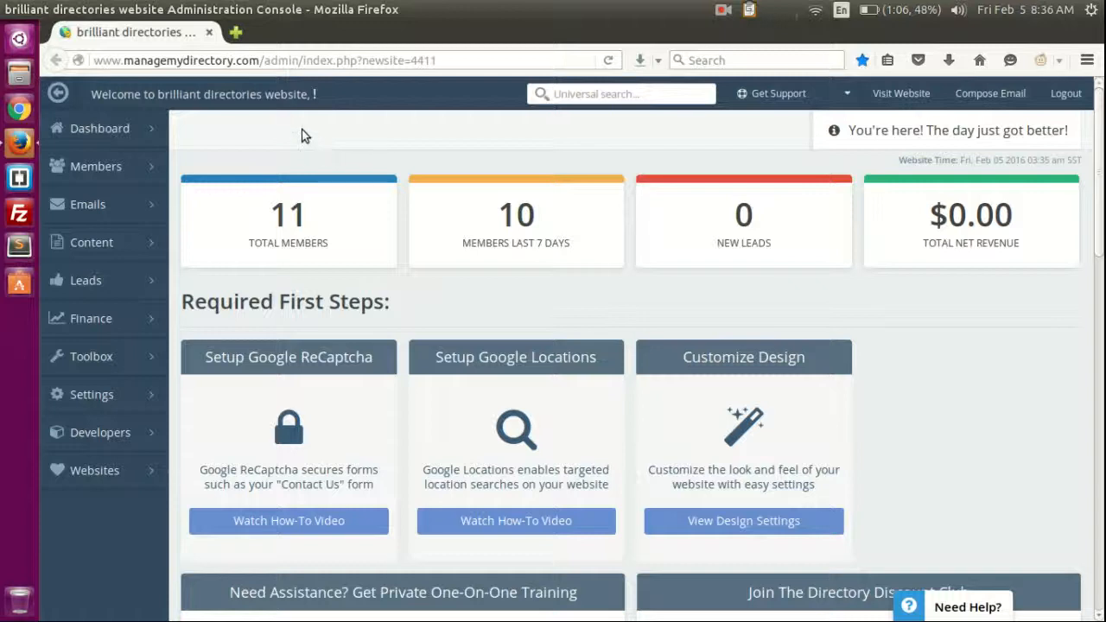
mouse_move(920, 105)
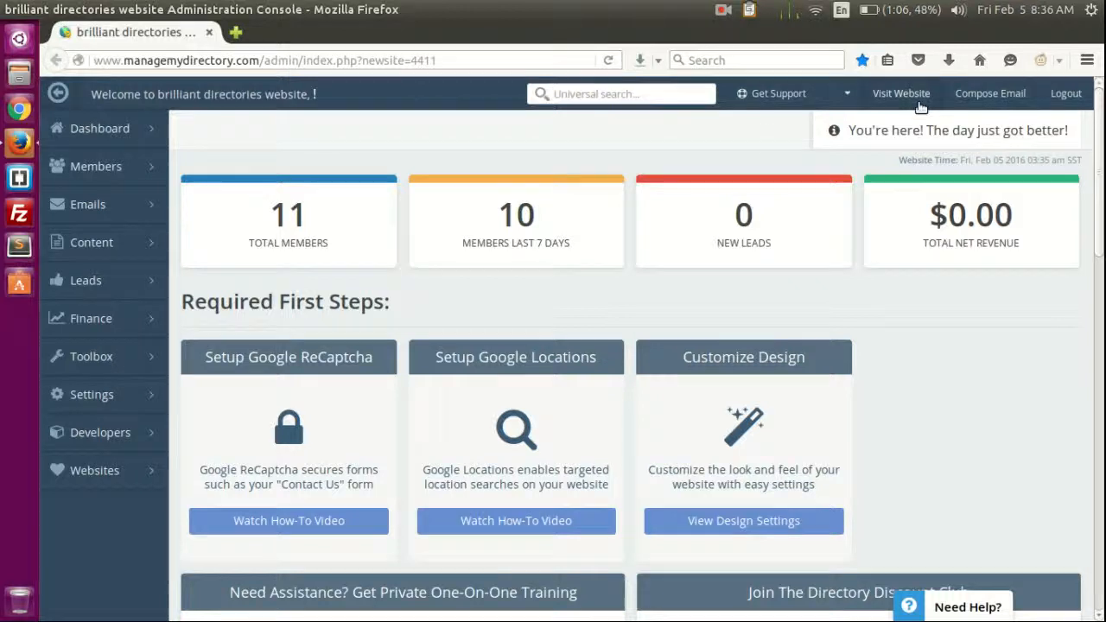
Preview the live website in a new tab and scroll through its home page.
click(900, 93)
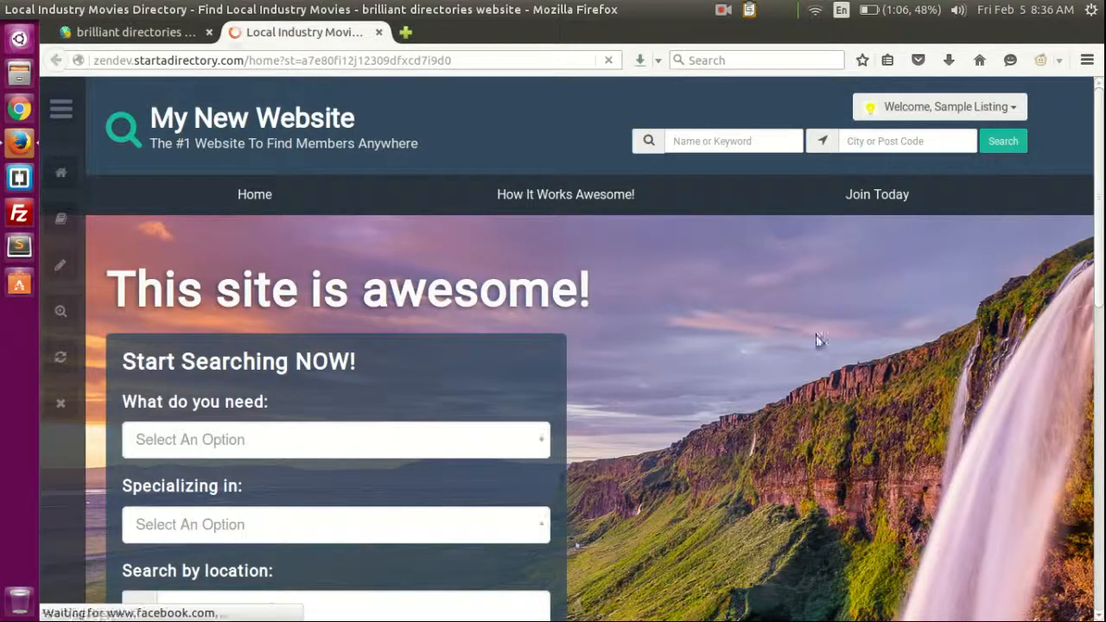
scroll(down, 3)
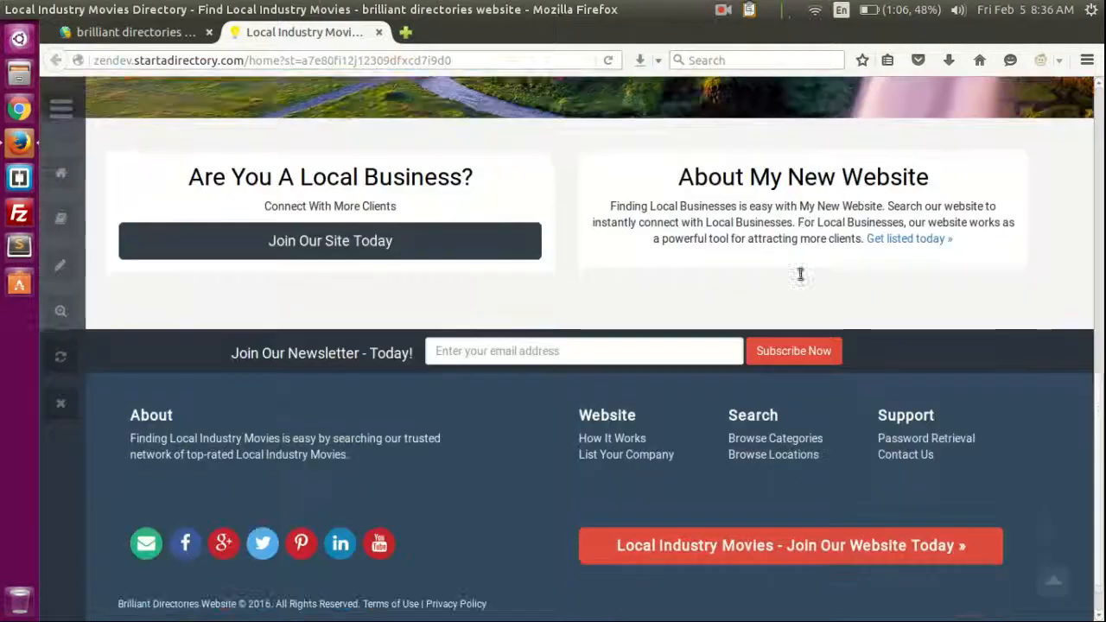
scroll(up, 3)
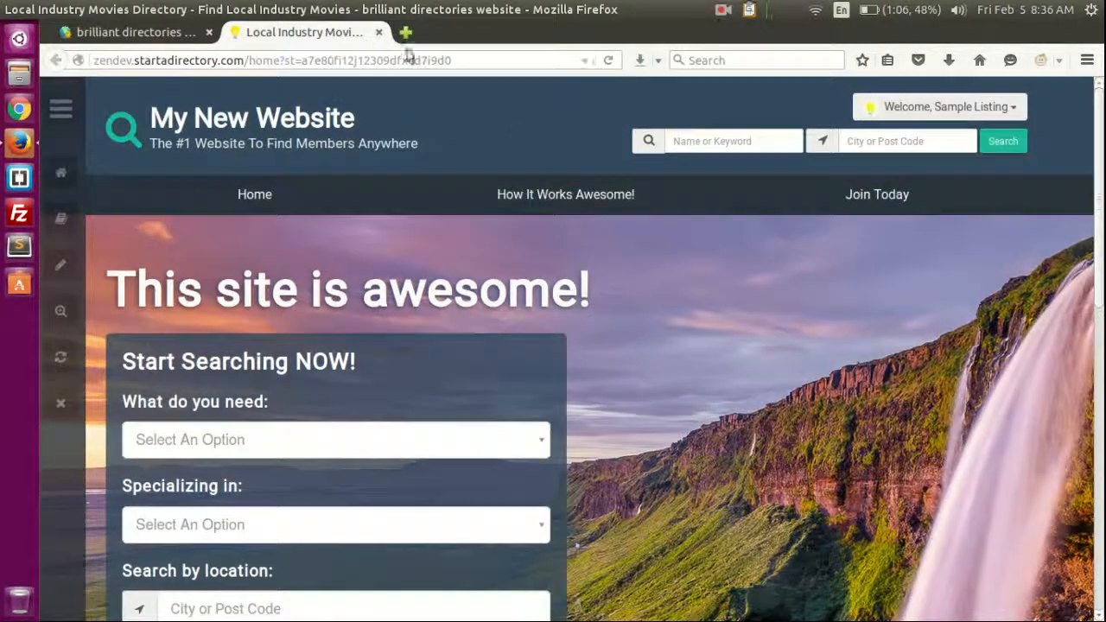
scroll(down, 3)
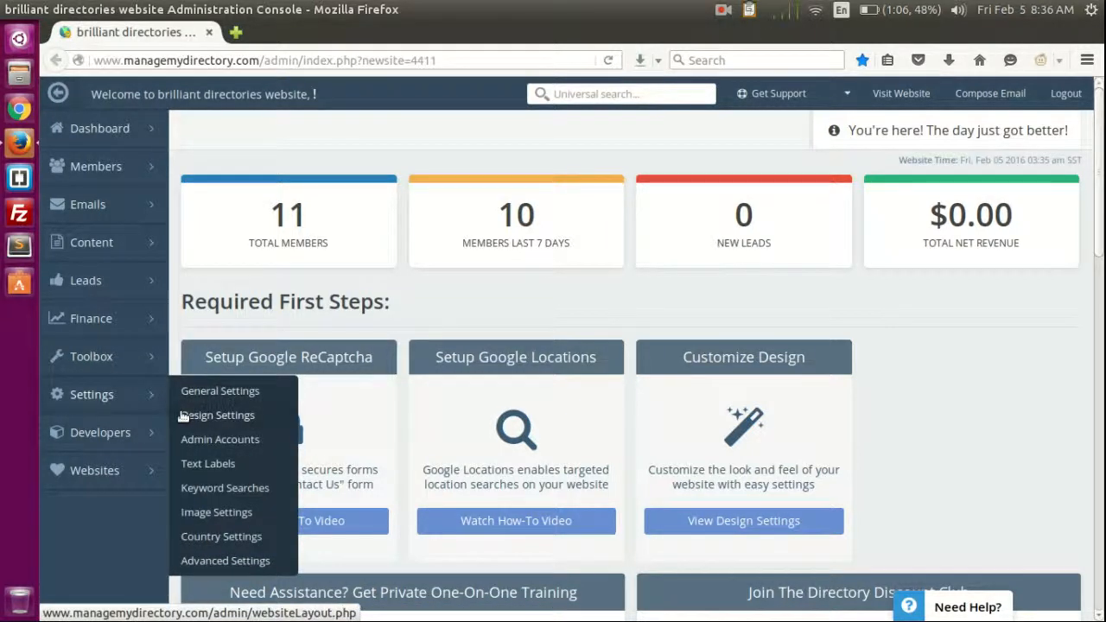
In Design Settings > Homepage Layout, set Section 1 to Custom Homepage Content.
click(216, 415)
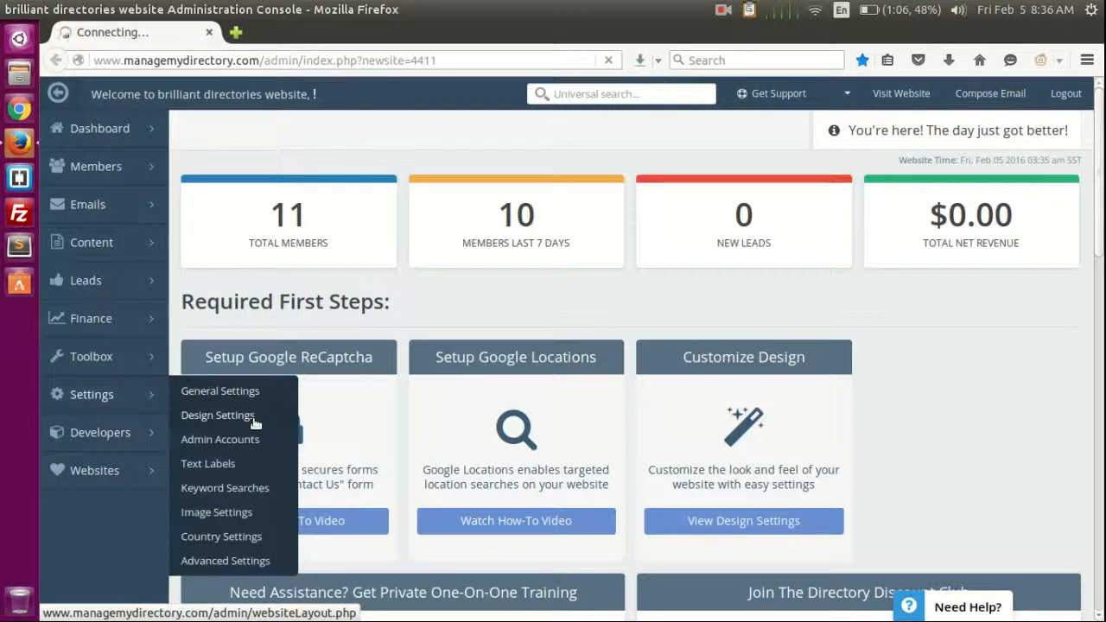
click(216, 415)
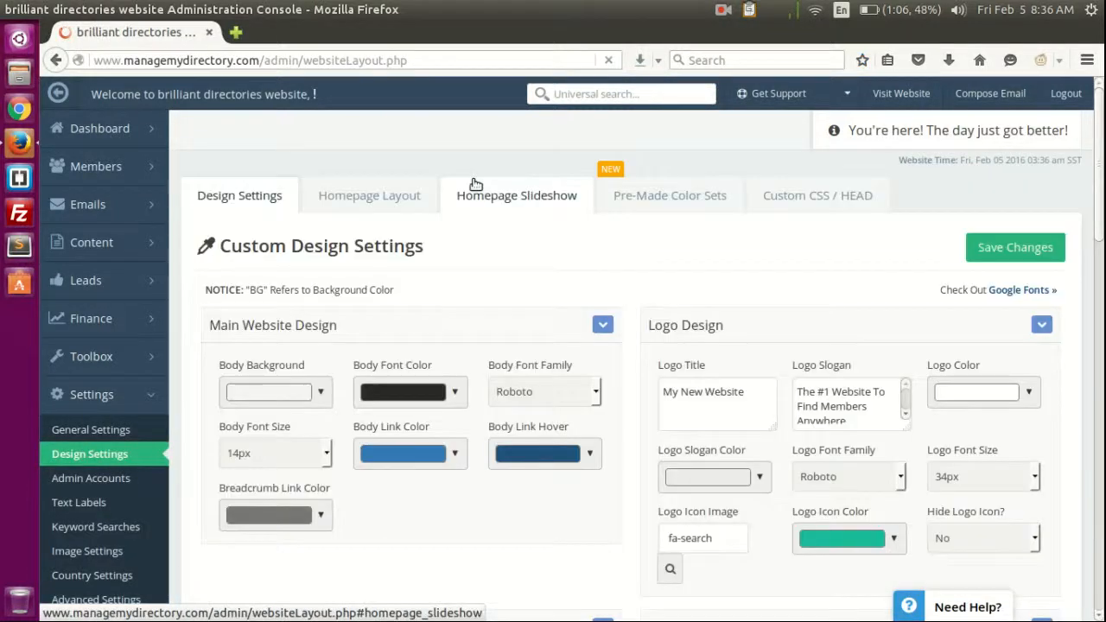
click(369, 196)
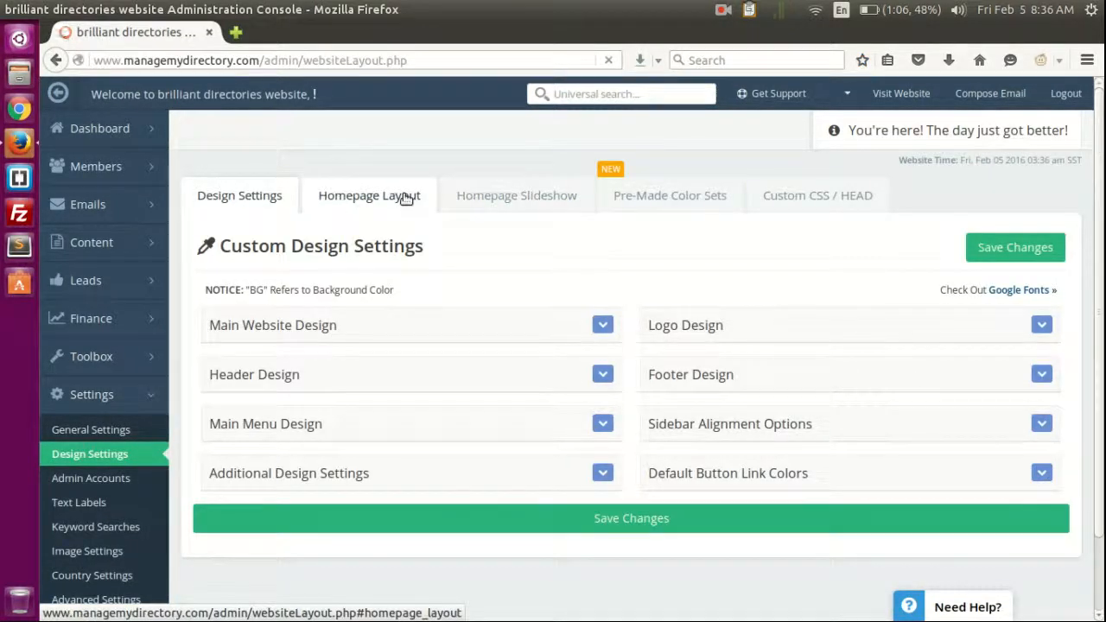
click(369, 195)
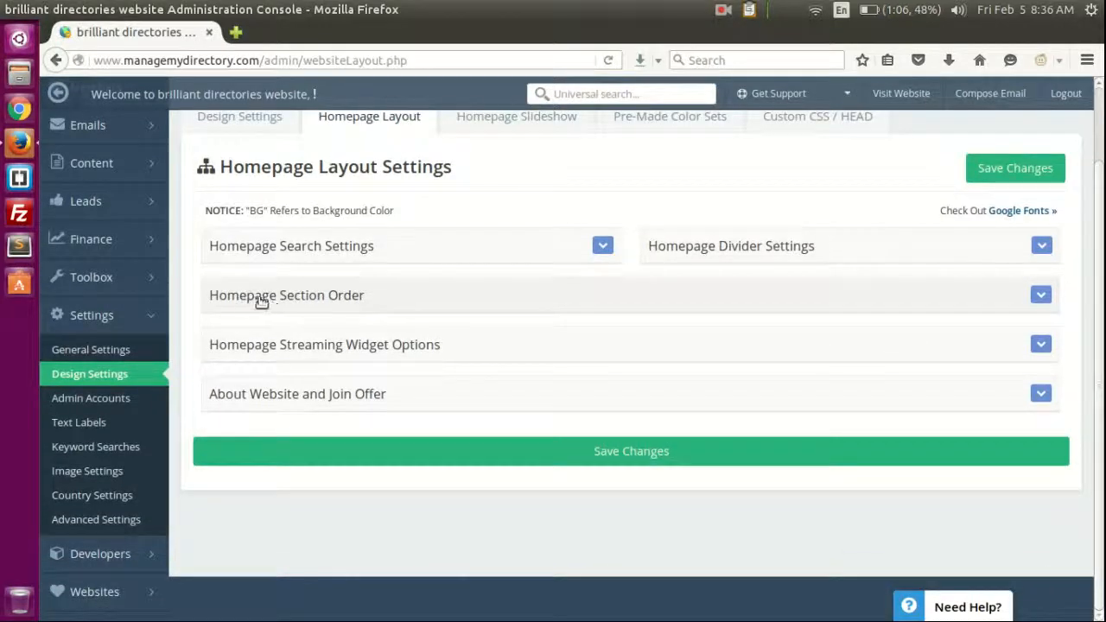
click(1040, 294)
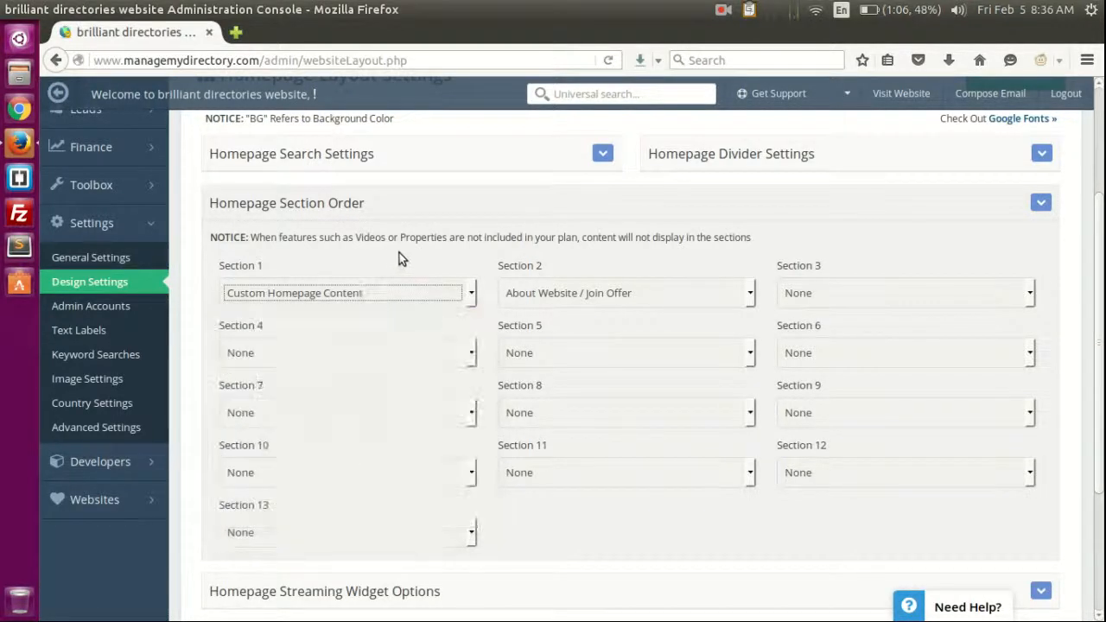
mouse_move(285, 516)
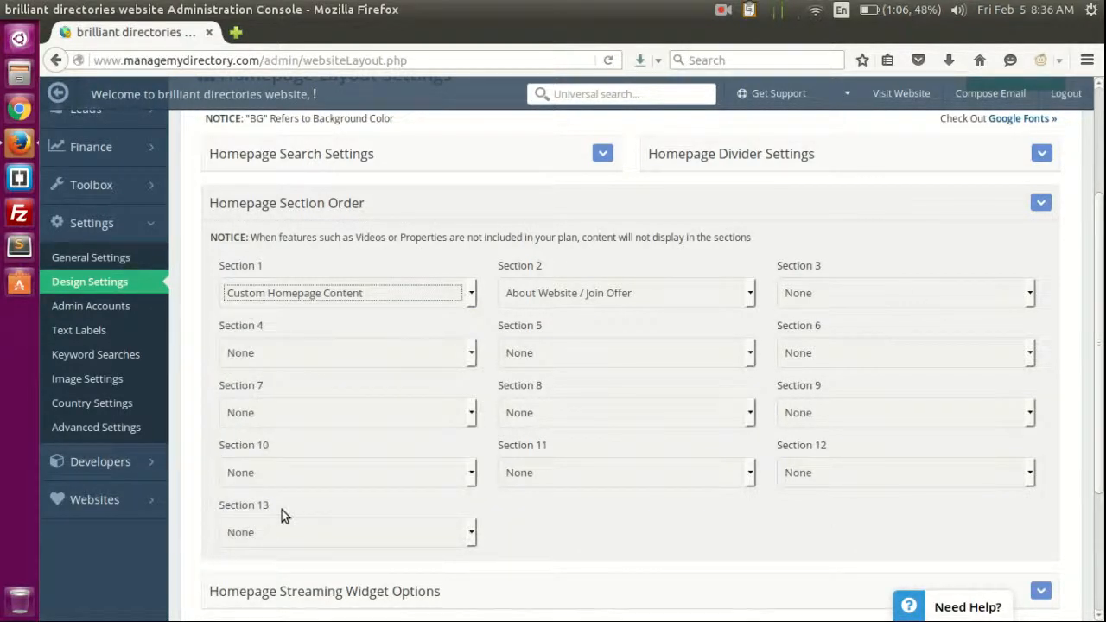
click(346, 292)
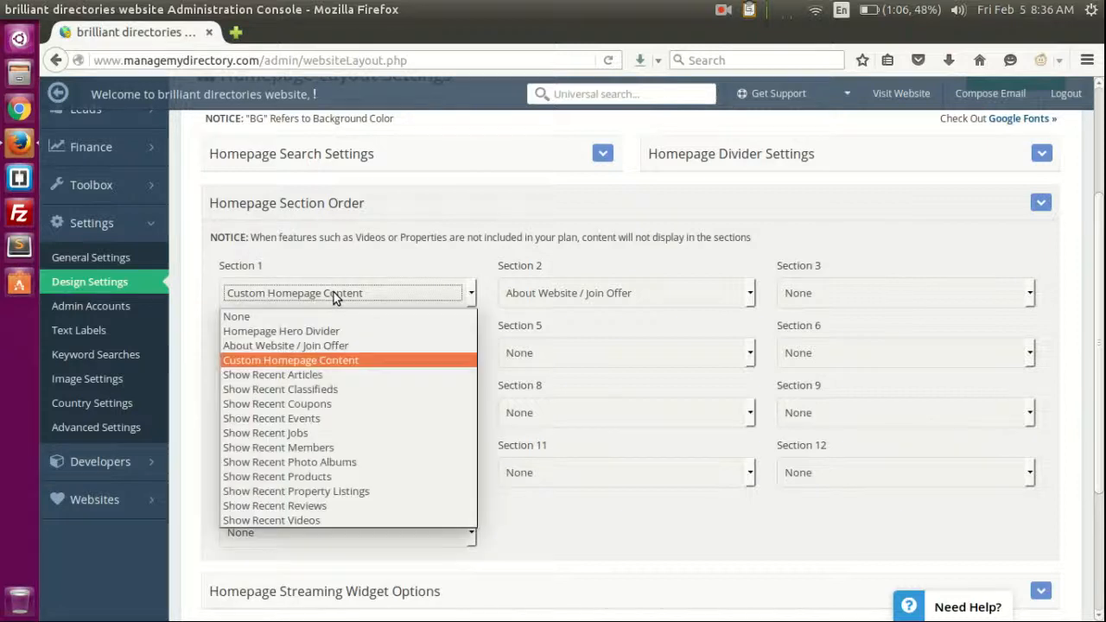
mouse_move(337, 374)
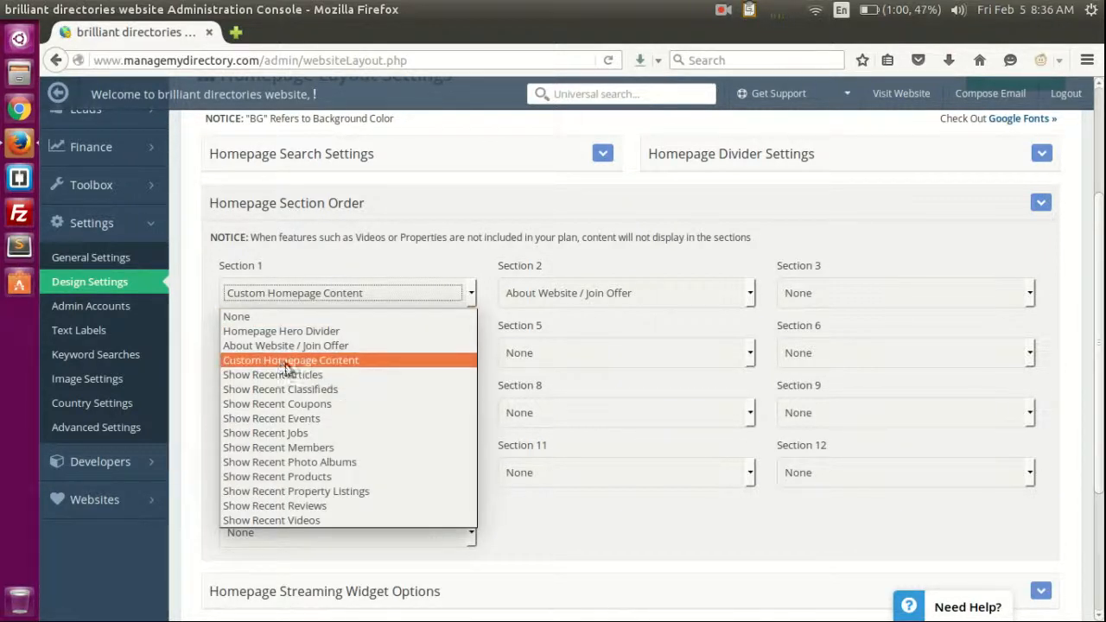
click(236, 317)
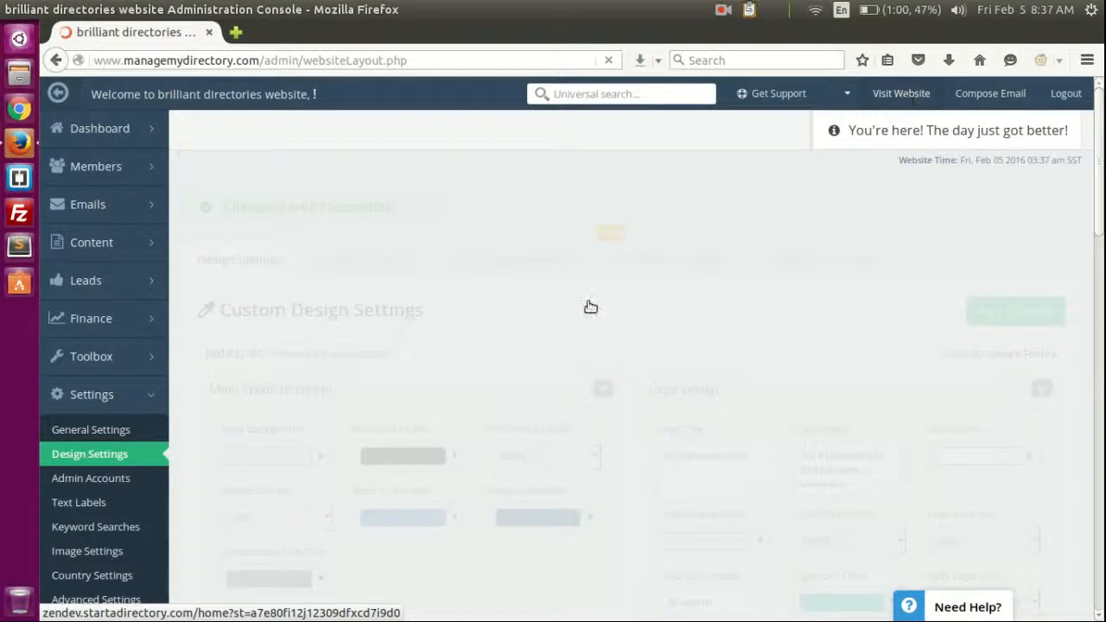
Open the Home Page editor from the web pages list and type 'asdasdas dasdas' into it.
click(900, 93)
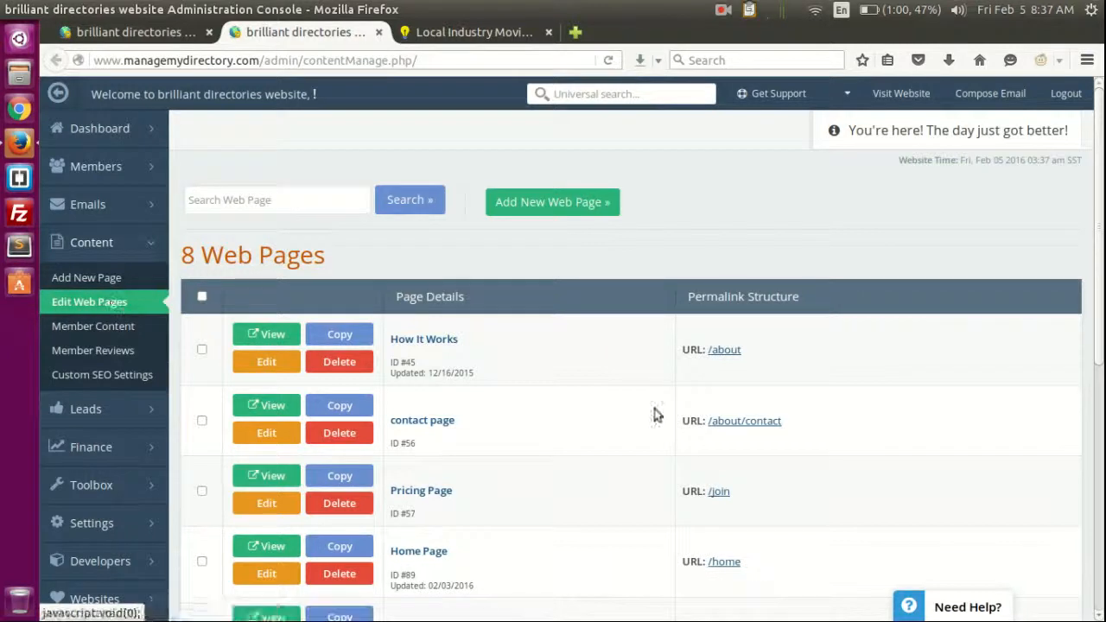
scroll(down, 3)
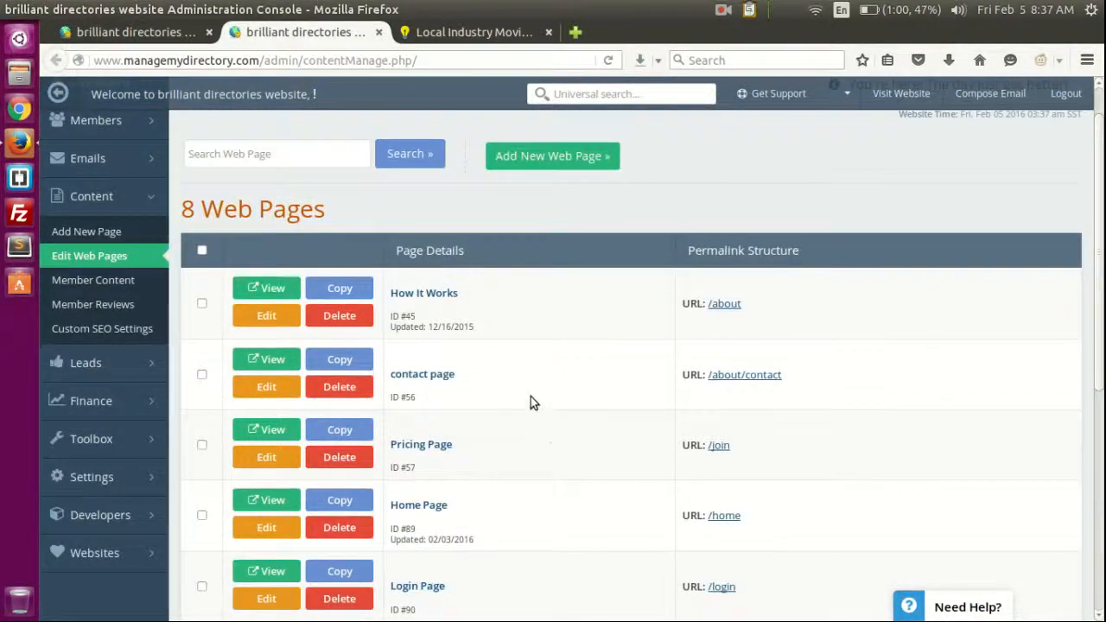
scroll(down, 3)
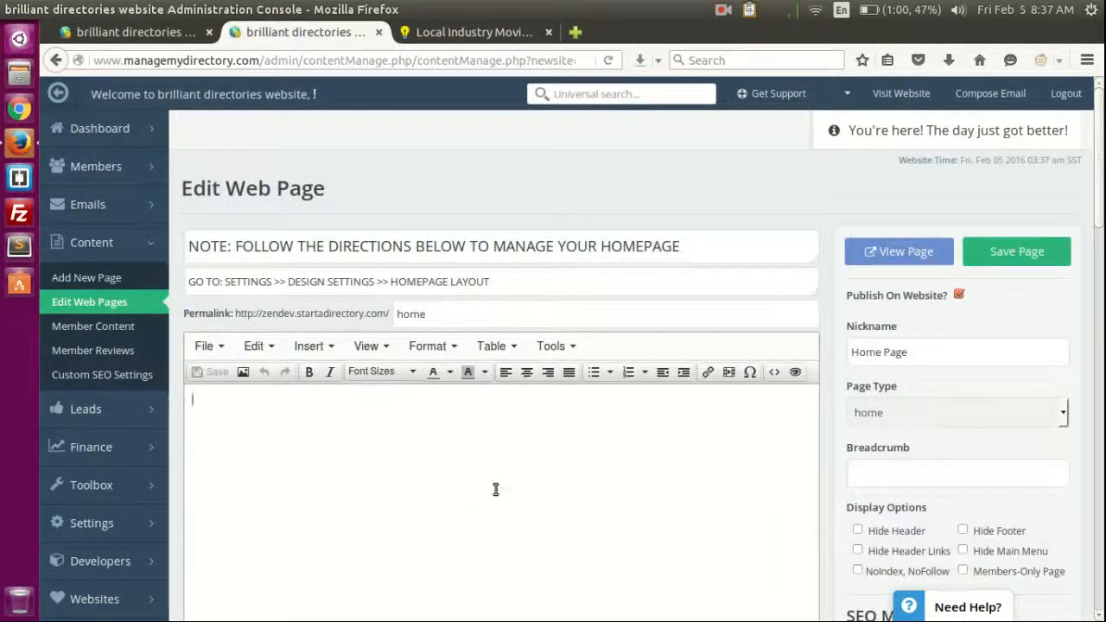
text(asdasdas dasdas)
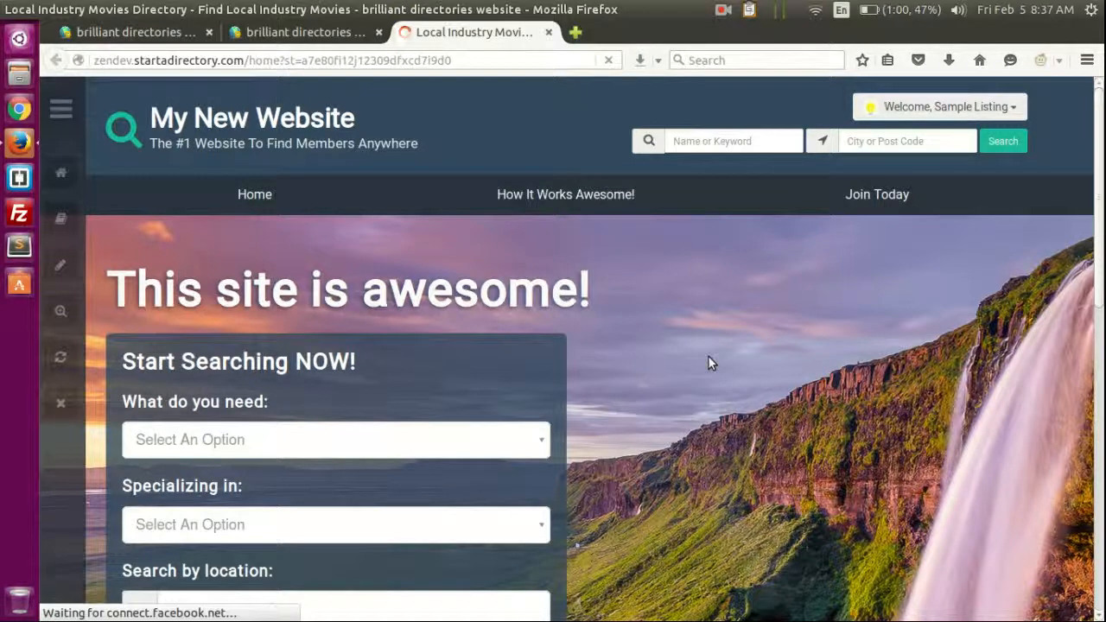
Recheck the homepage section order, then view the live home page's text below the search area.
scroll(down, 3)
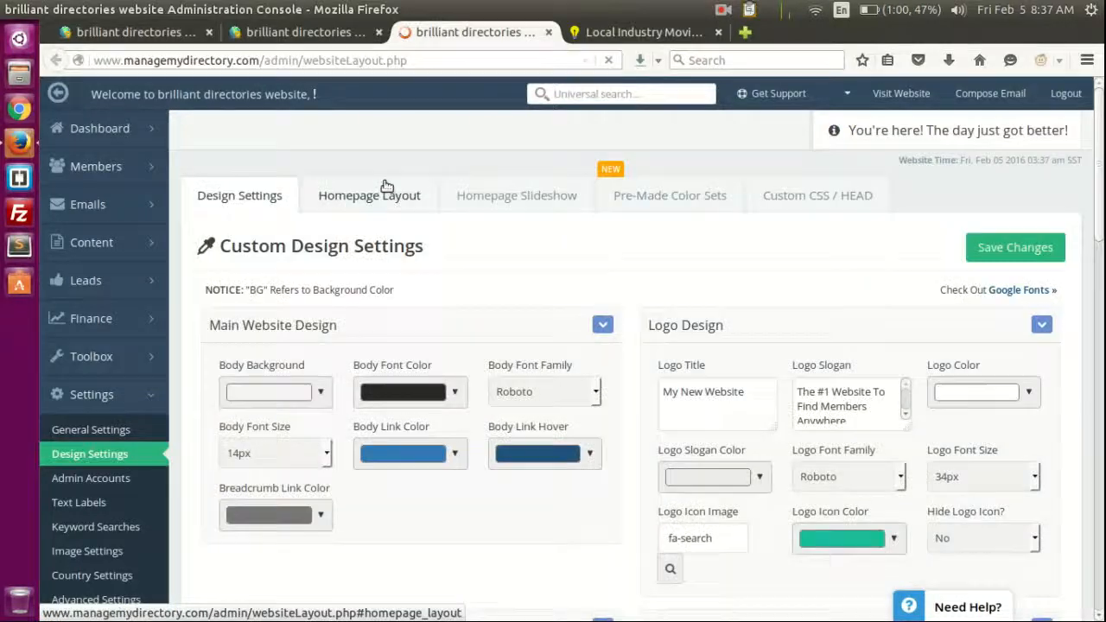
click(368, 195)
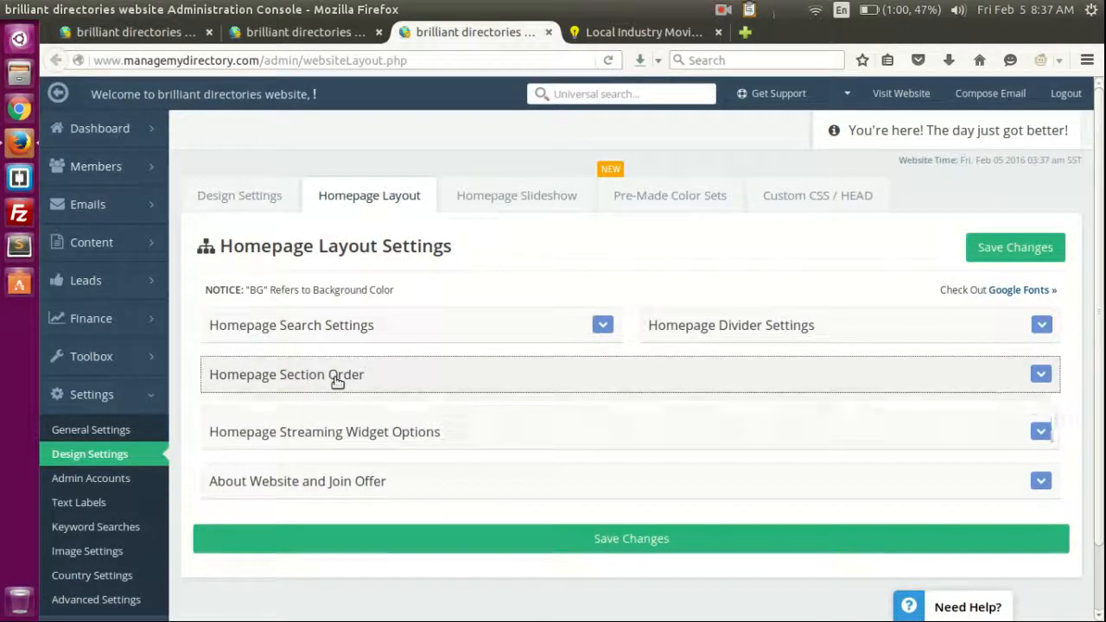
click(346, 234)
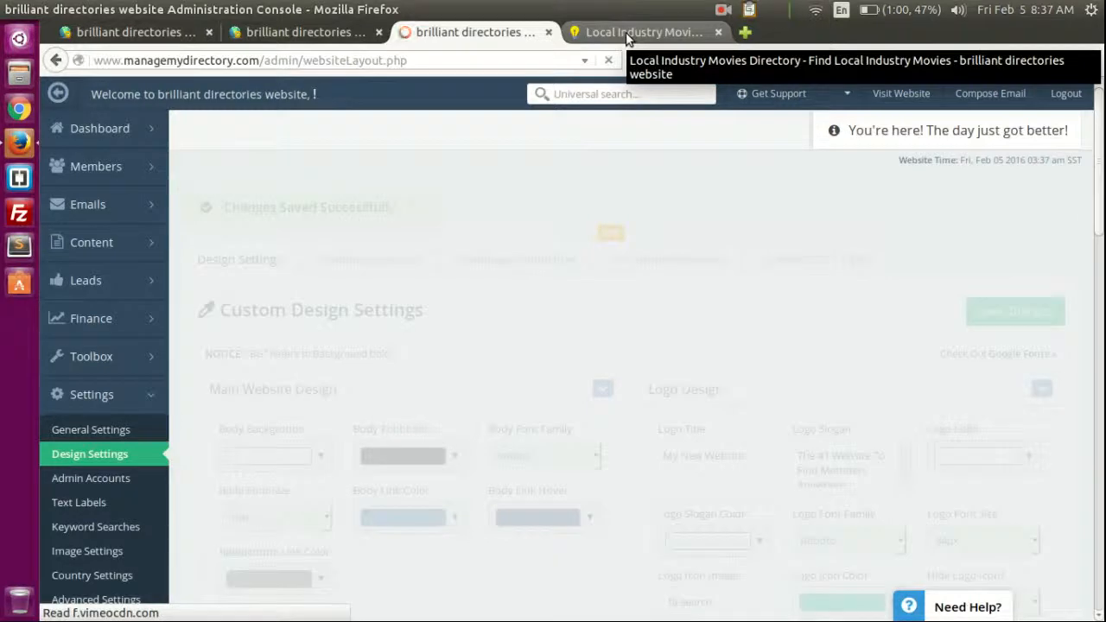
click(643, 32)
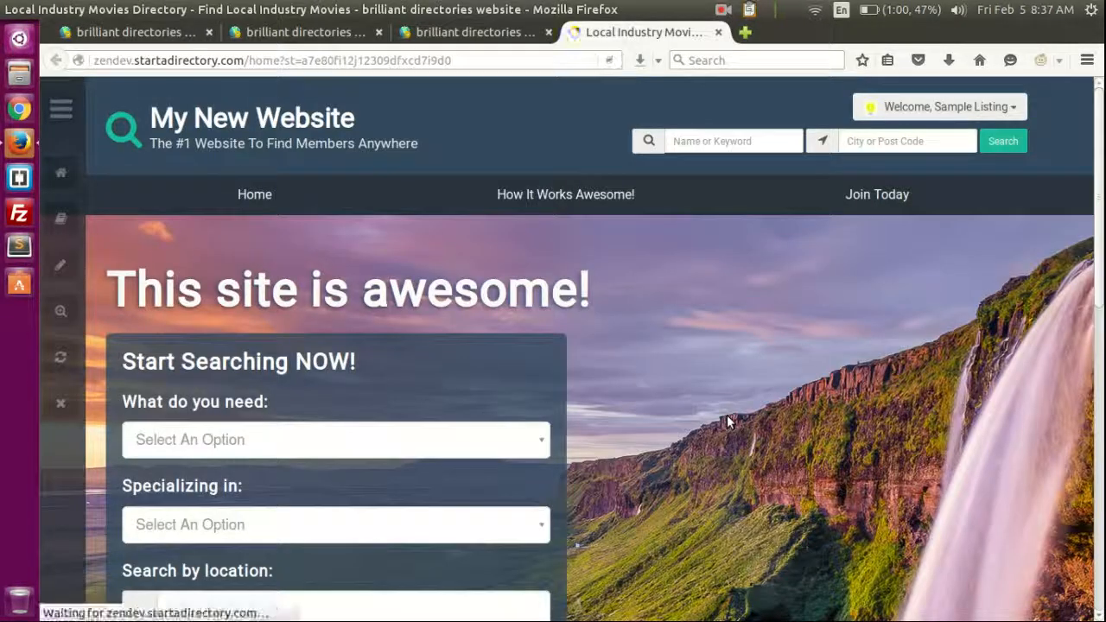
scroll(down, 3)
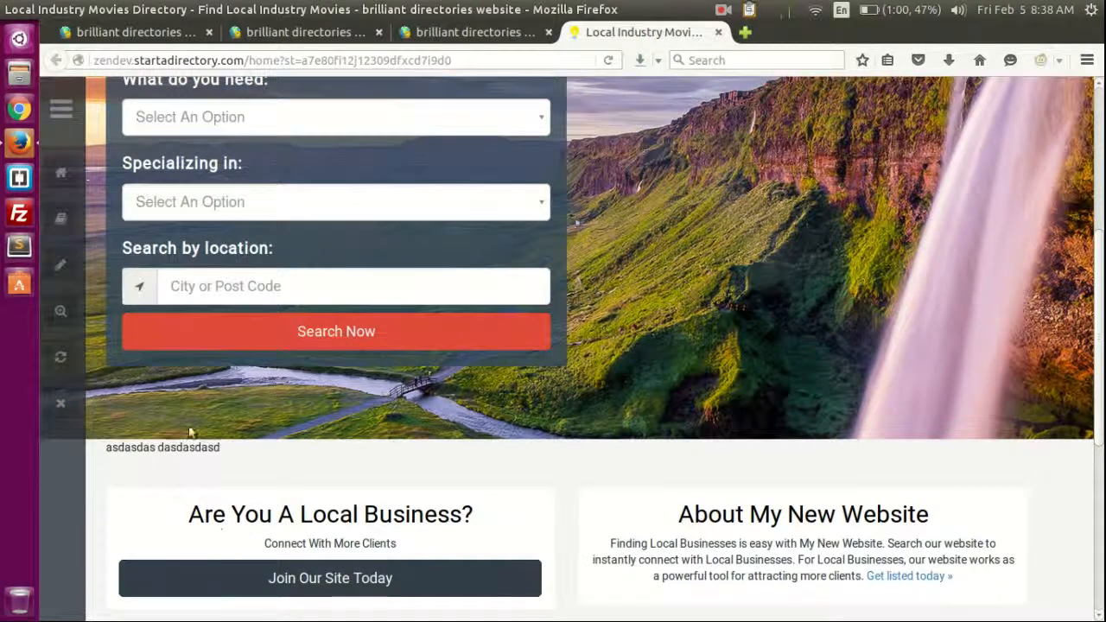
Delete the placeholder text from the Home Page body and save the page.
click(302, 32)
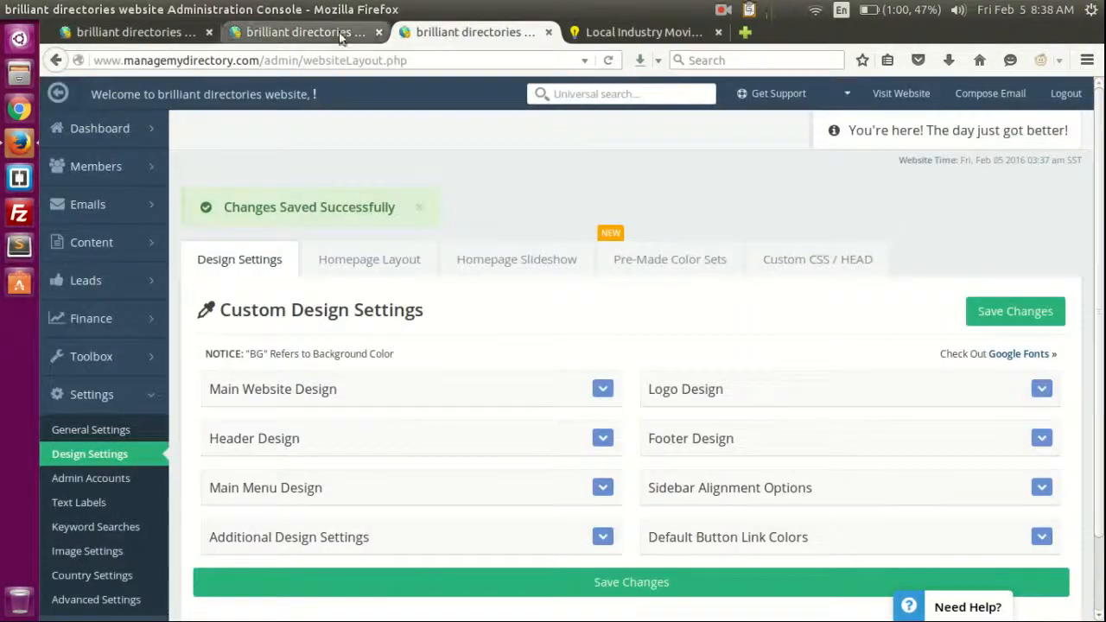
click(469, 32)
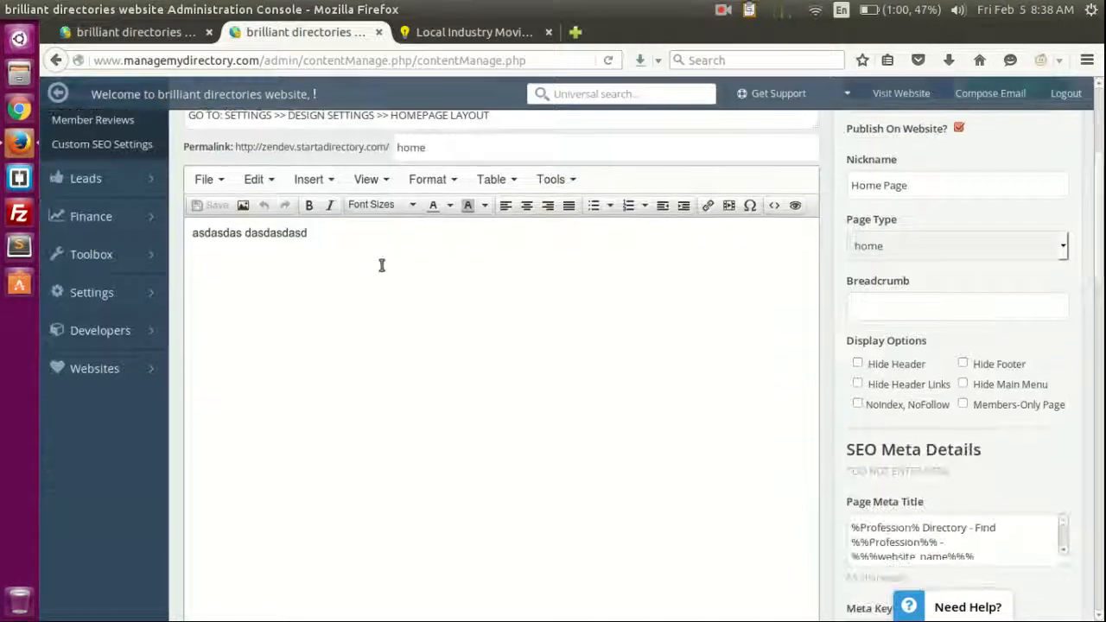
triple_click(250, 232)
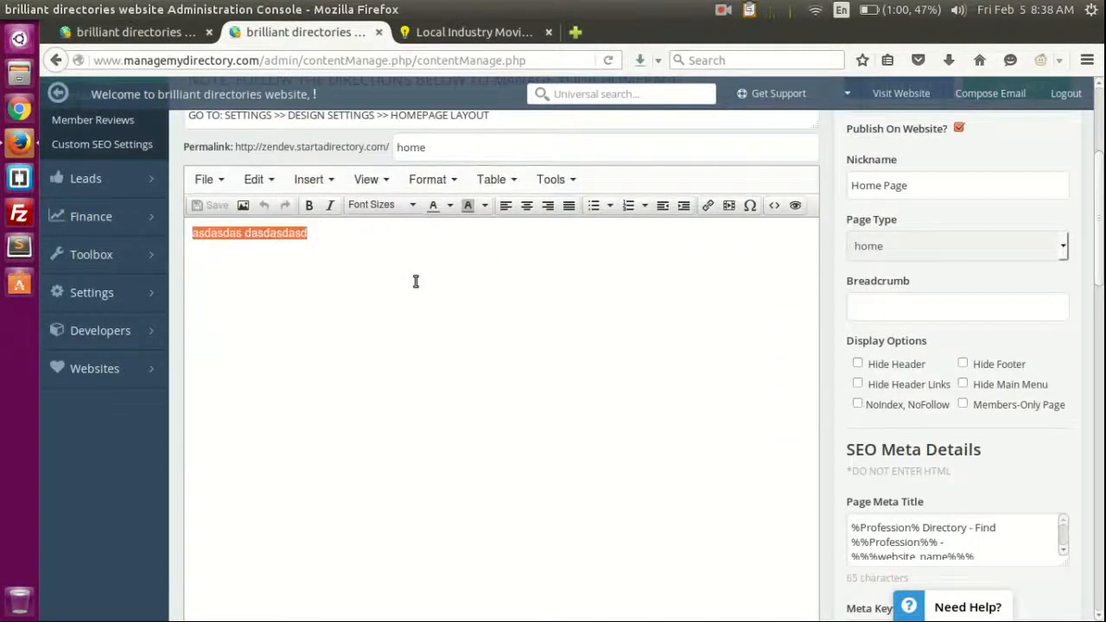
click(211, 205)
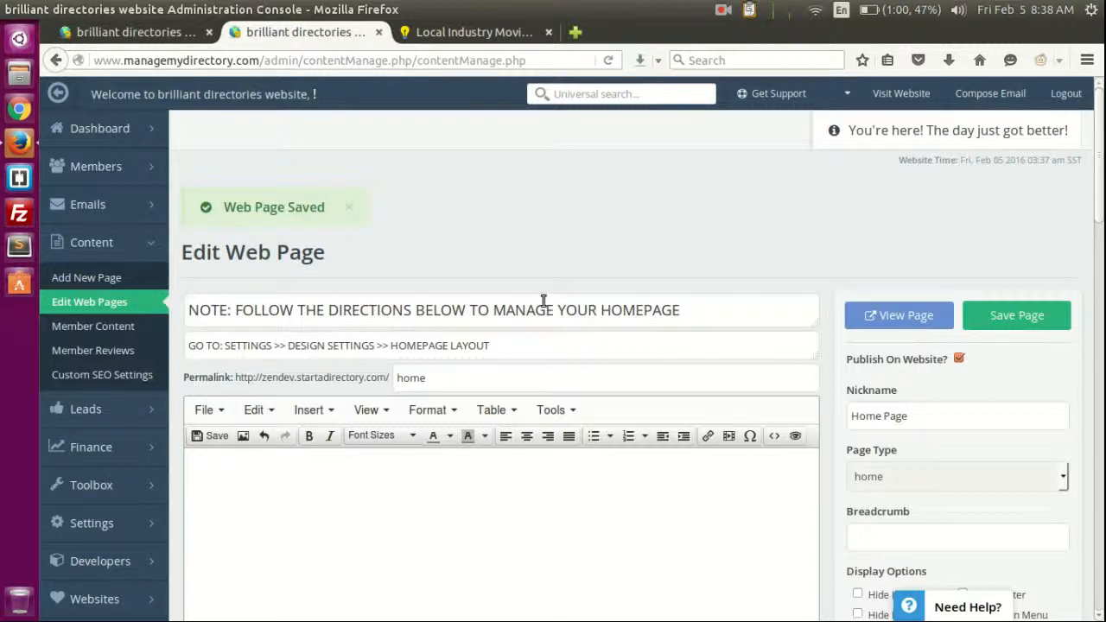
scroll(down, 3)
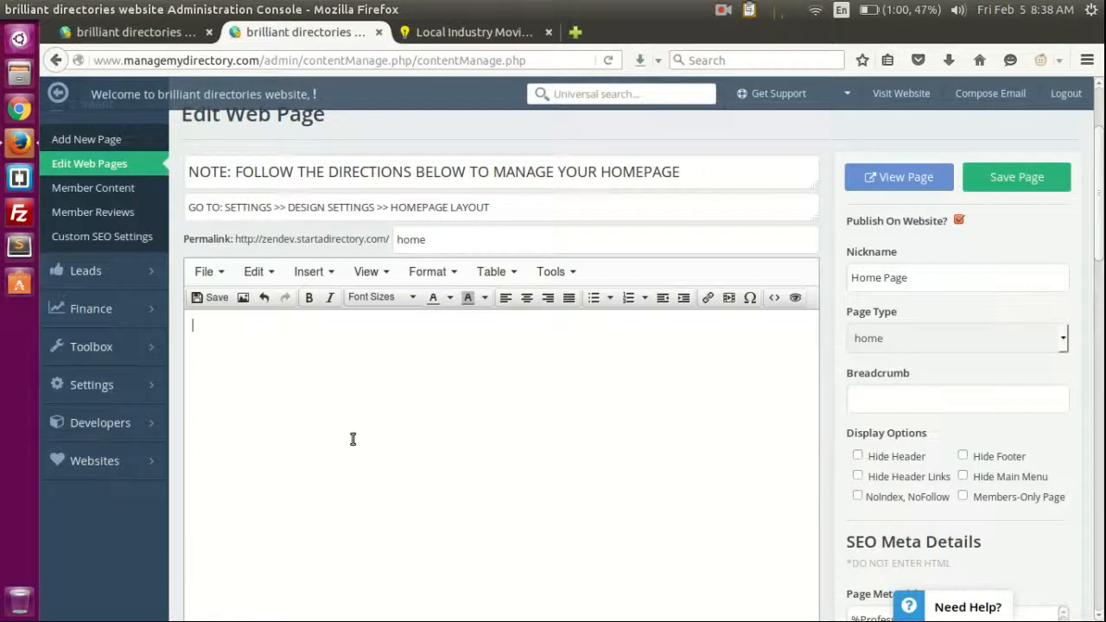
mouse_move(310, 400)
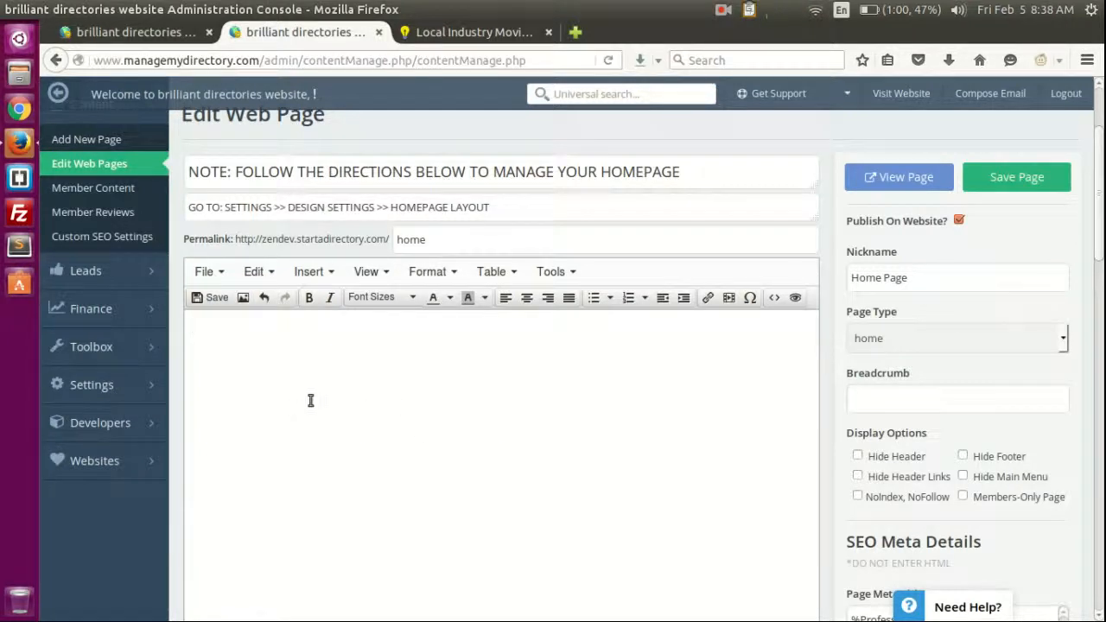
mouse_move(388, 438)
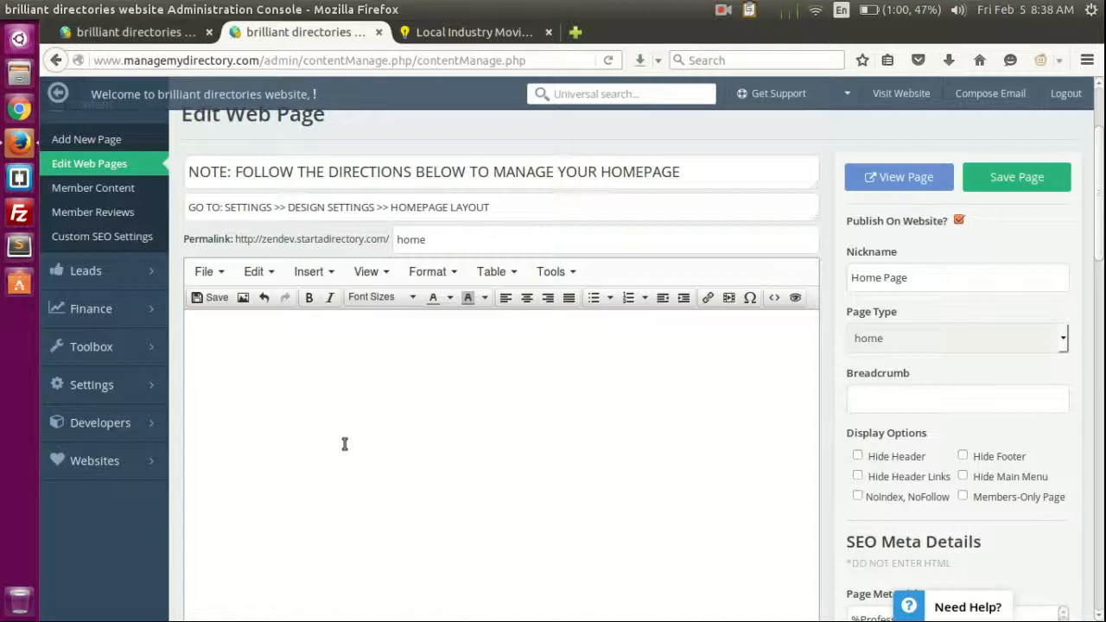
Write the shortcode [widget=customWidget] into the empty Home Page body.
click(345, 324)
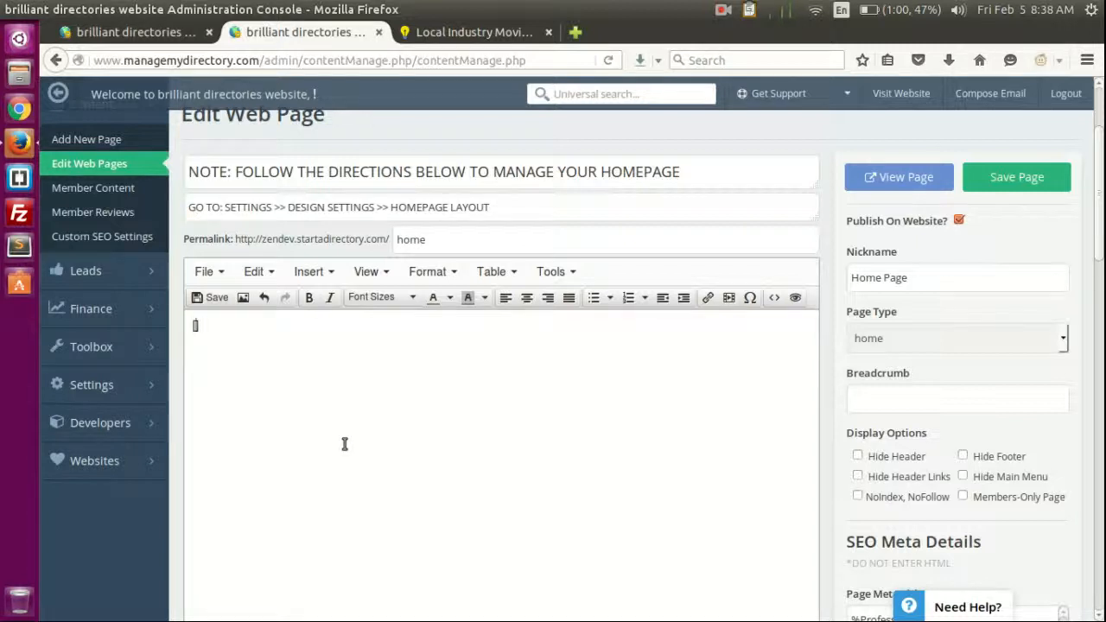
text([widget=])
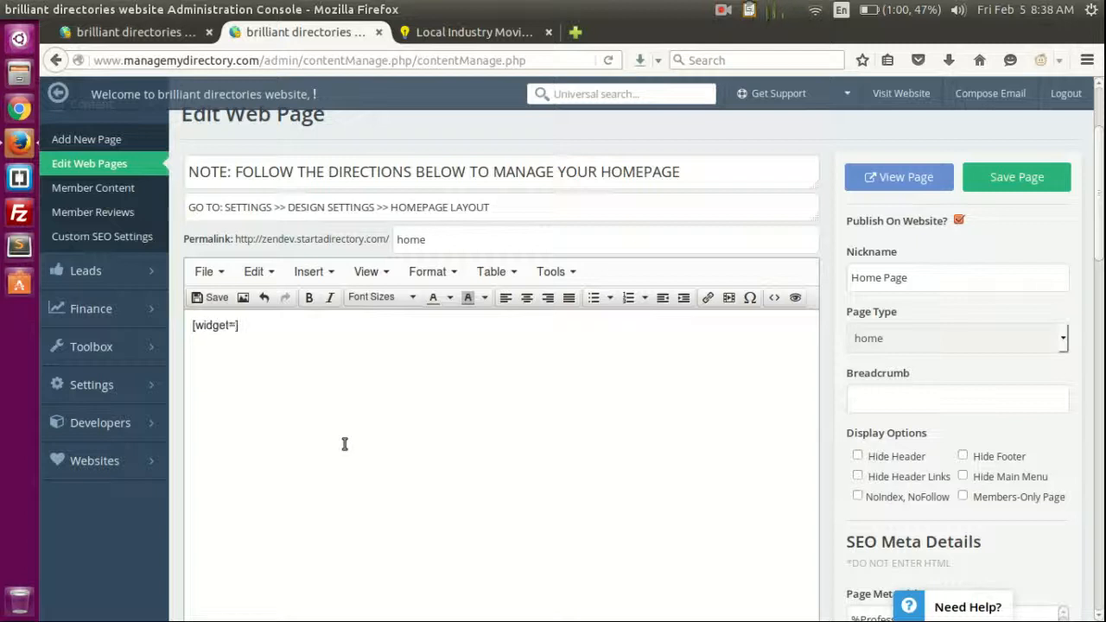
text(Name of the widget)
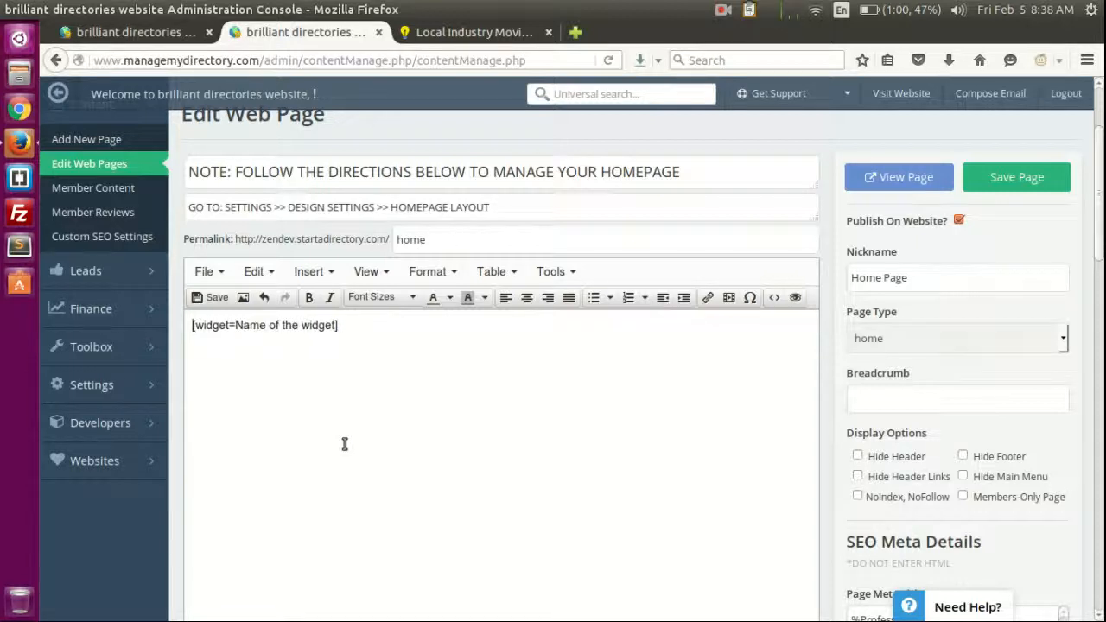
double_click(211, 324)
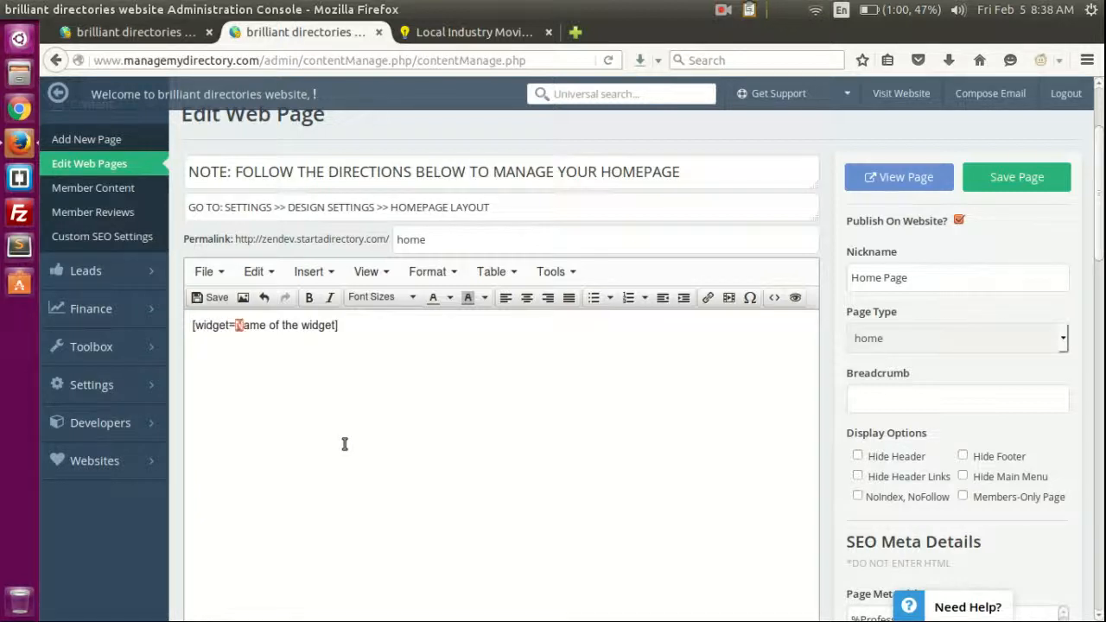
double_click(285, 324)
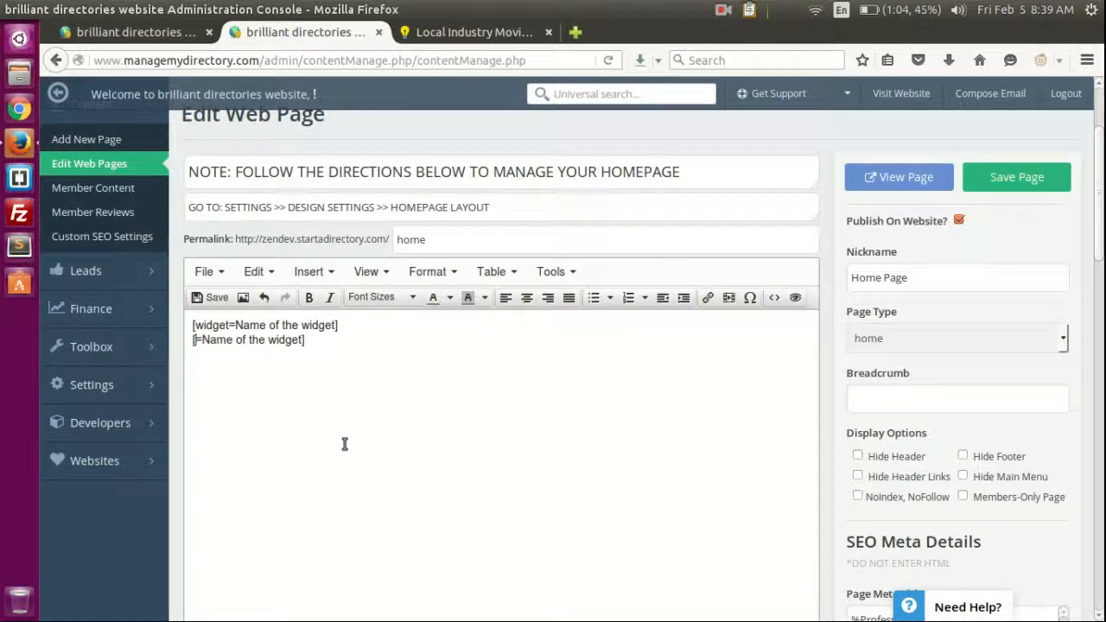
text(me)
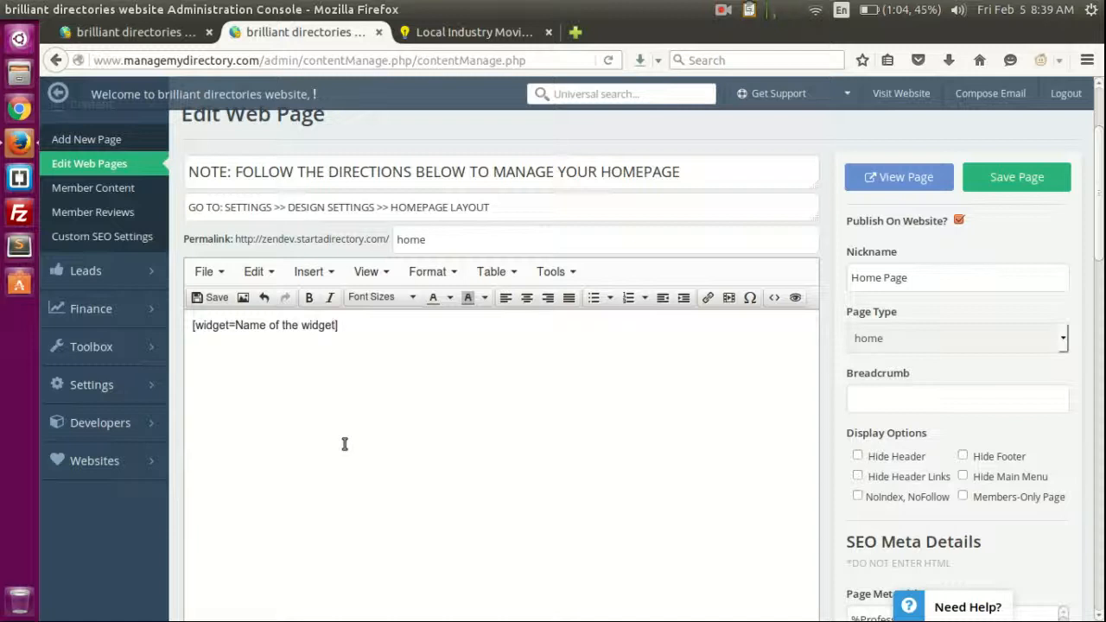
double_click(286, 324)
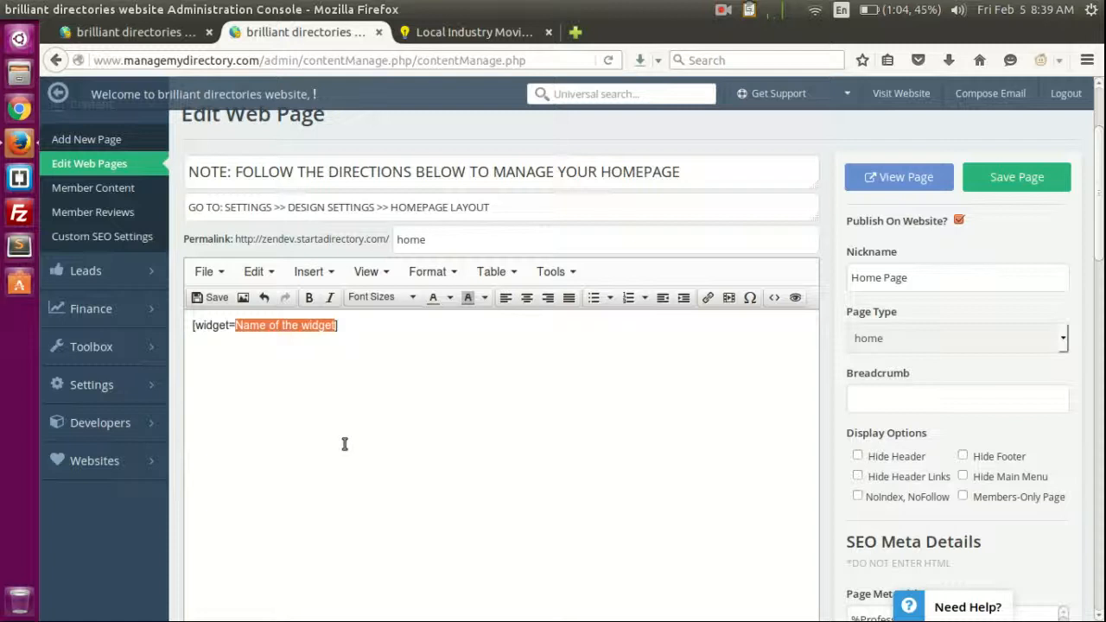
text(custom])
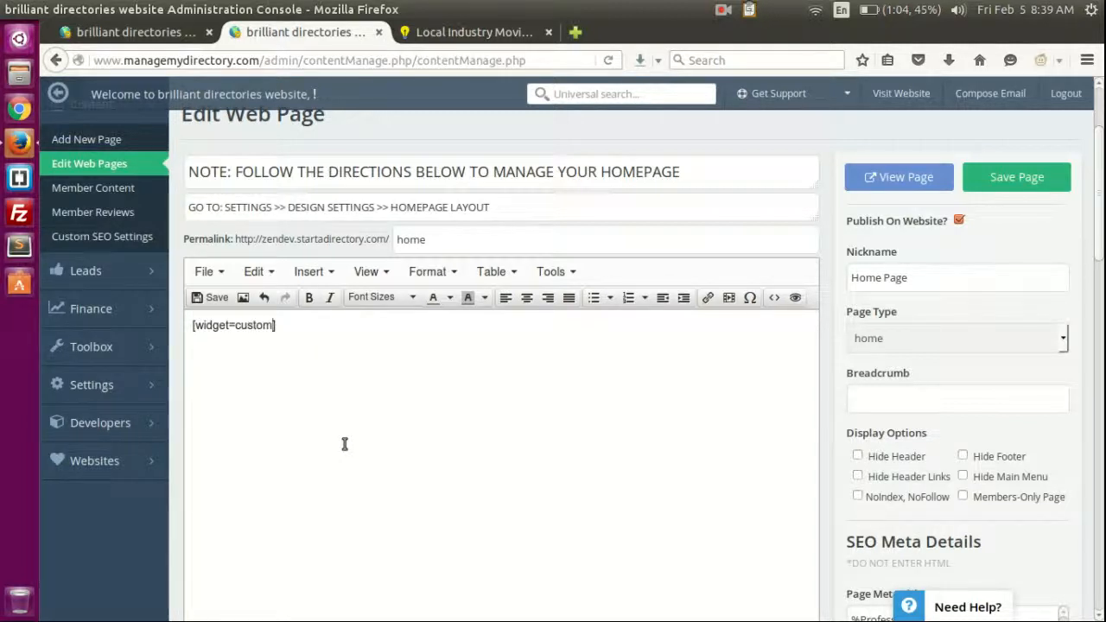
text(Widget)
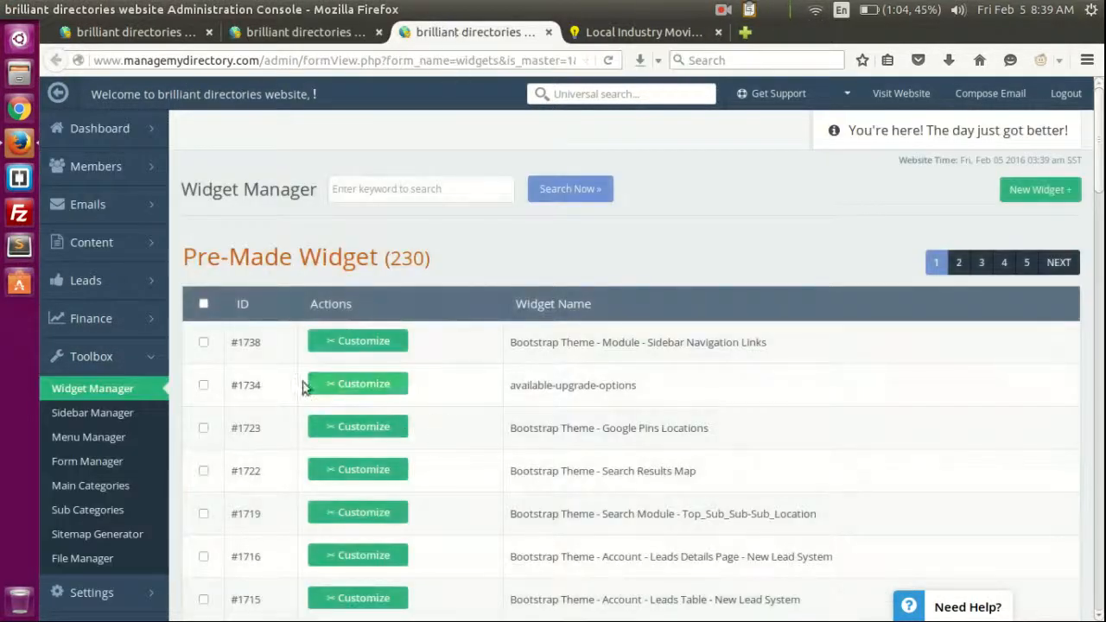
Start a new widget and name it 'customWidget'.
click(1040, 189)
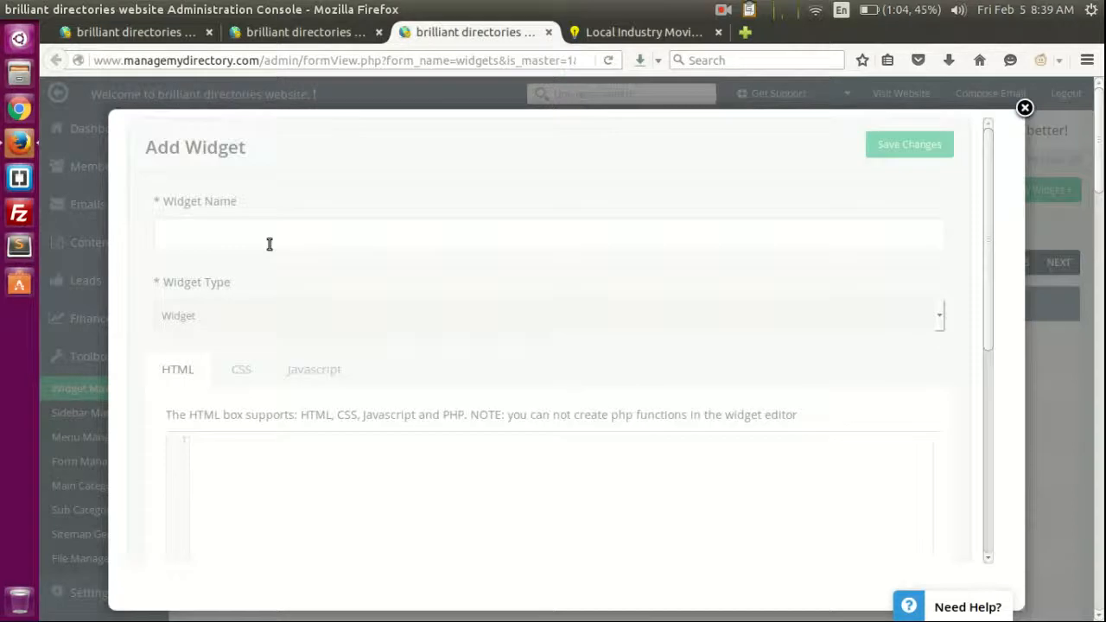
text(custom)
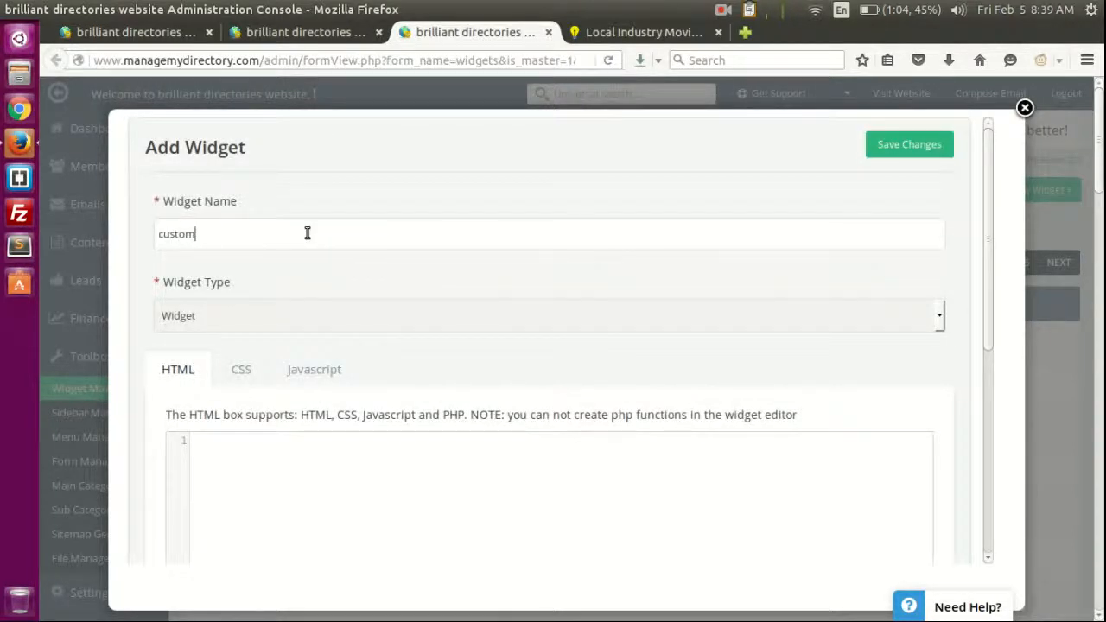
text(Widget)
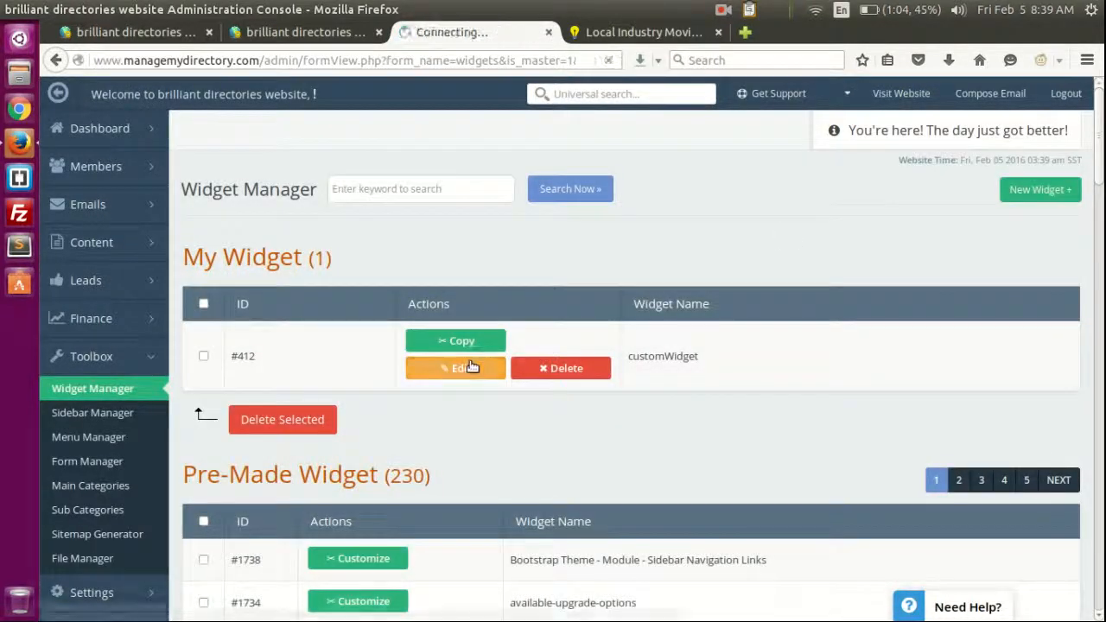
Write a div holding <hr>, <span>BD IS AWESOME!</span> and <hr> in customWidget's HTML.
click(455, 368)
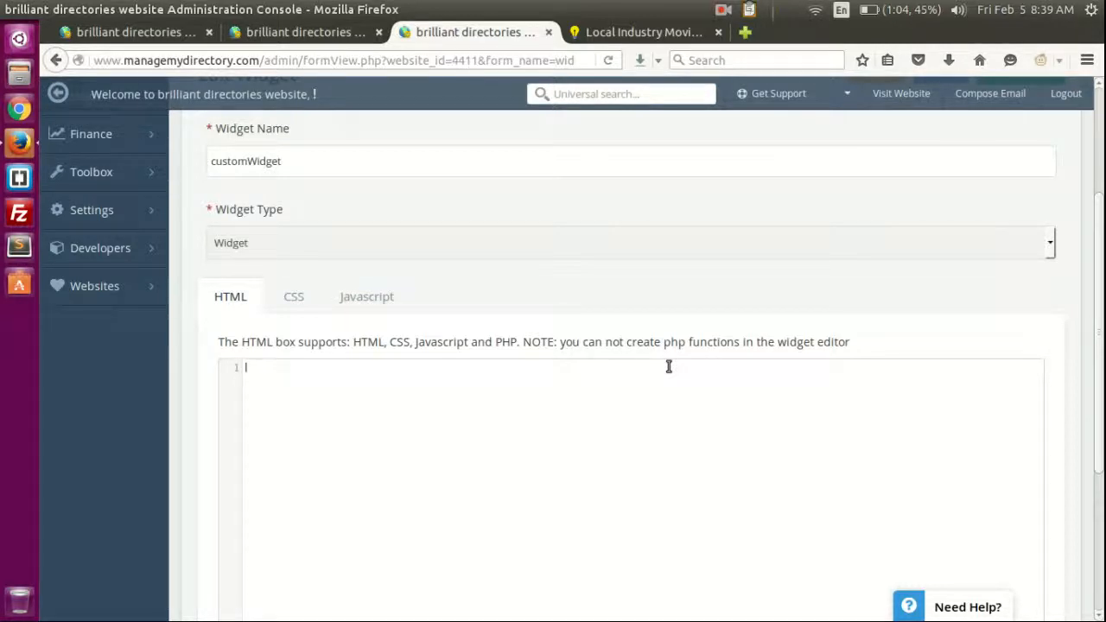
text(<div>)
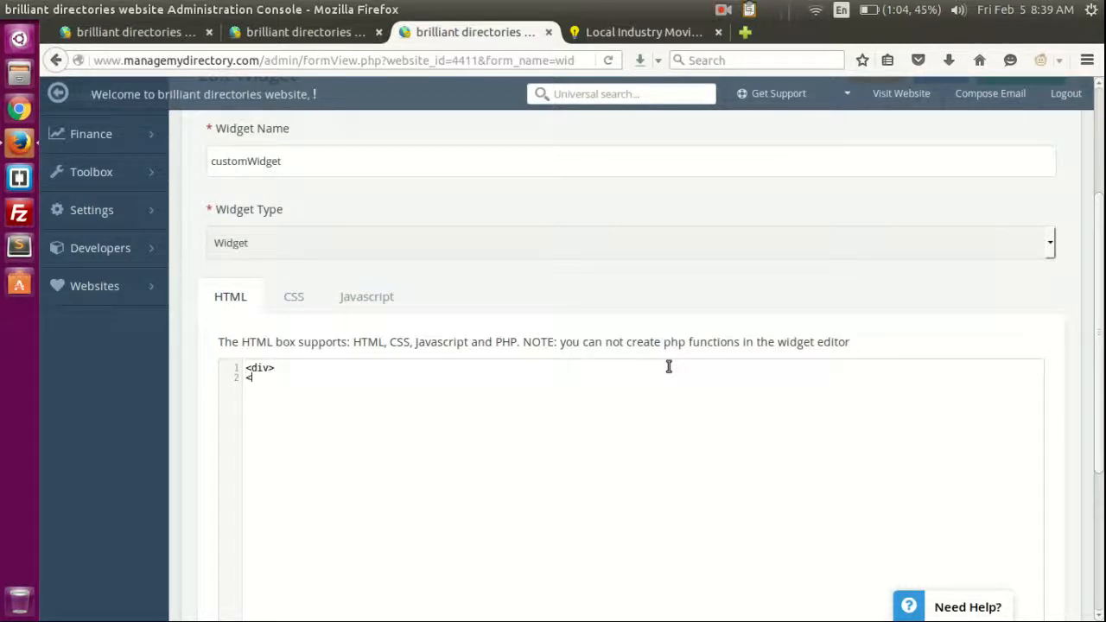
text(</div>)
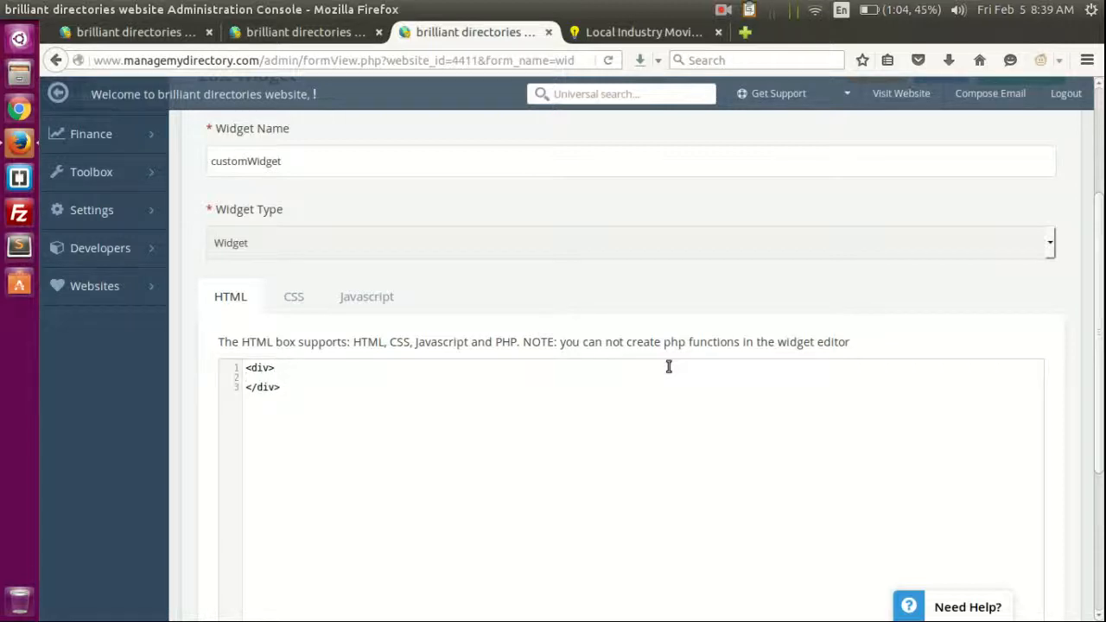
text(<hr>)
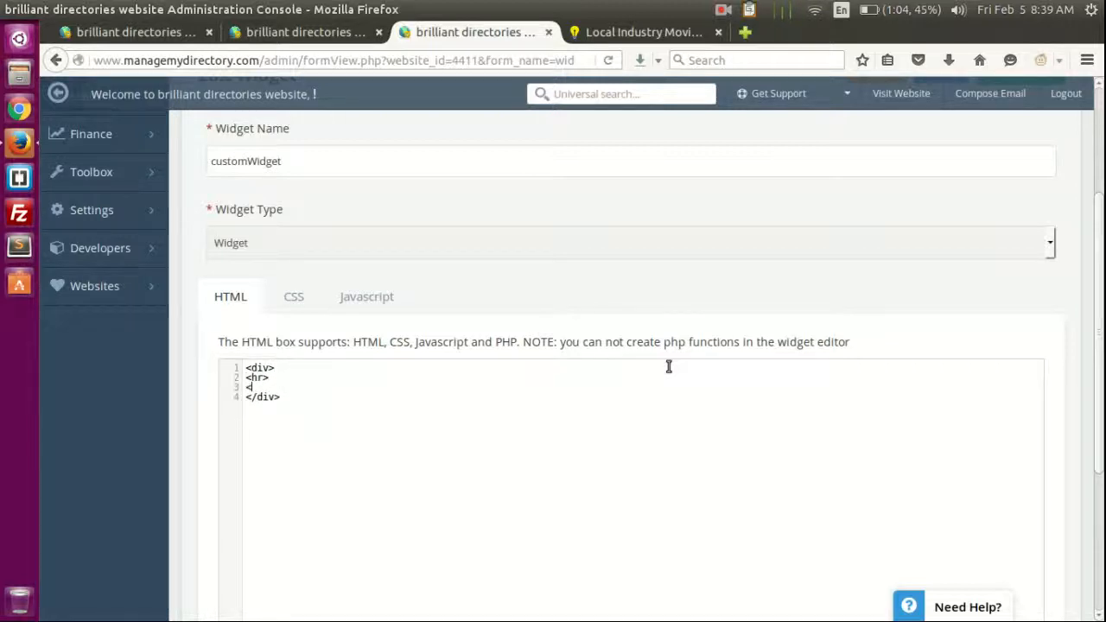
text(hr>)
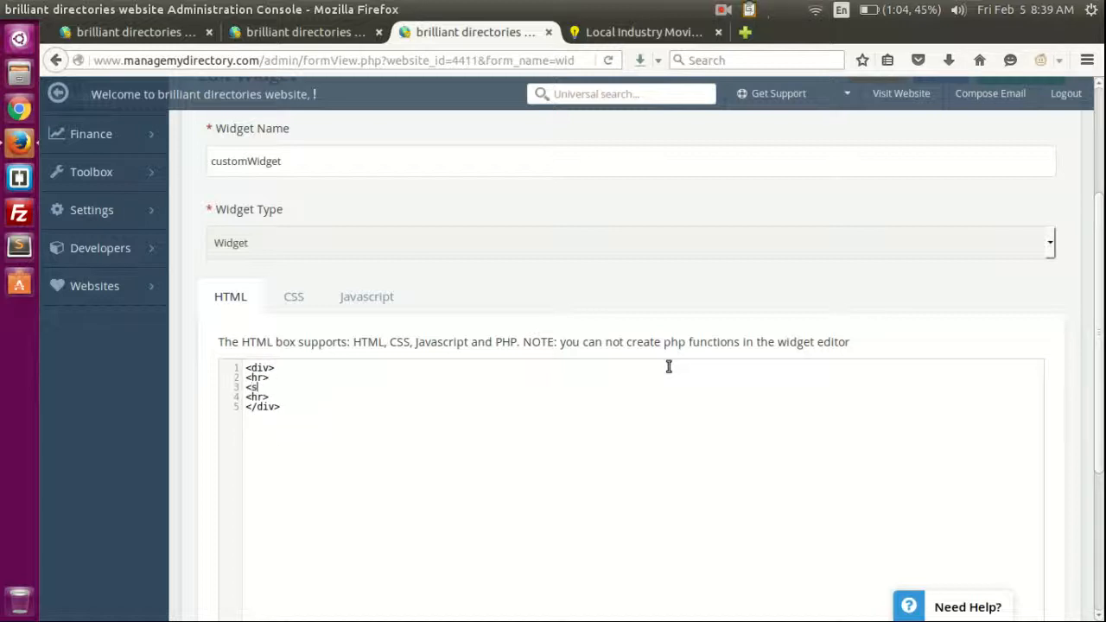
text(pan></s)
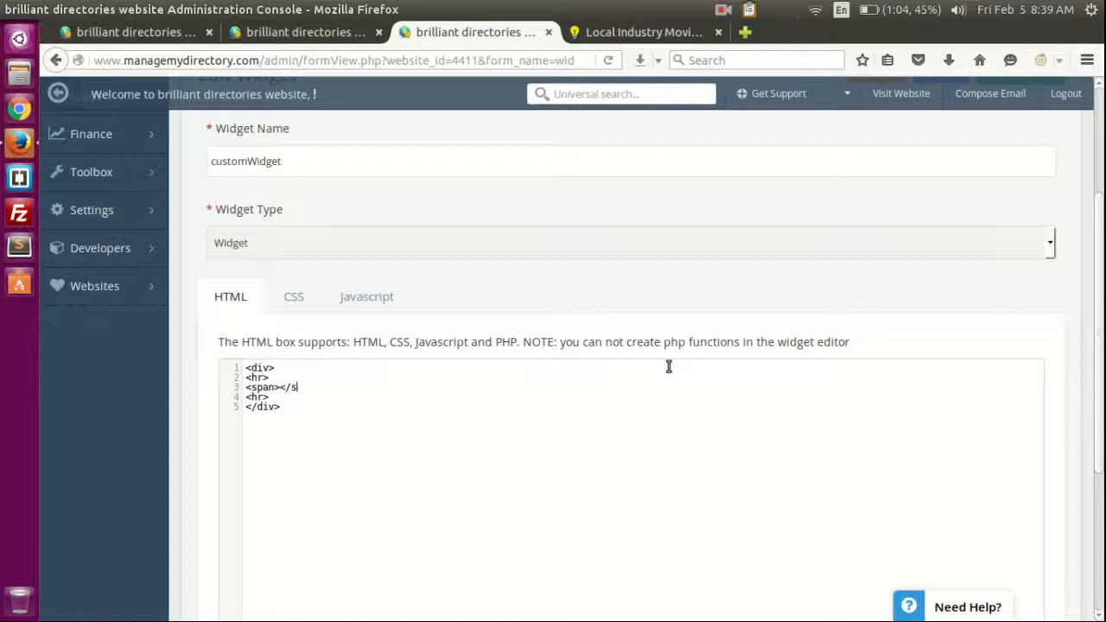
text(pan>)
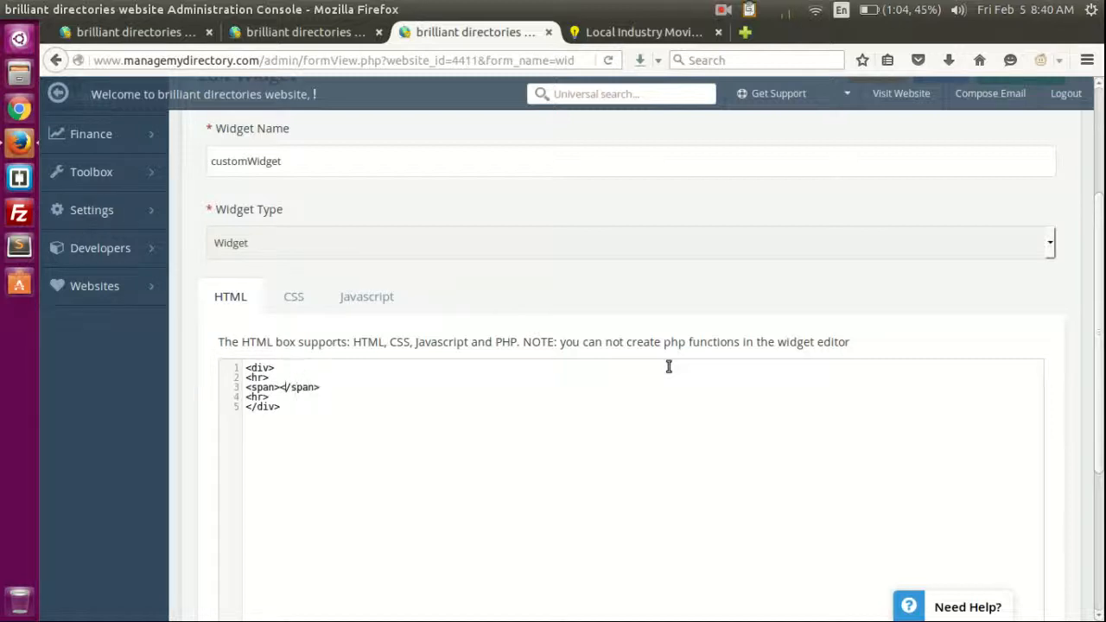
text(BD IS AW)
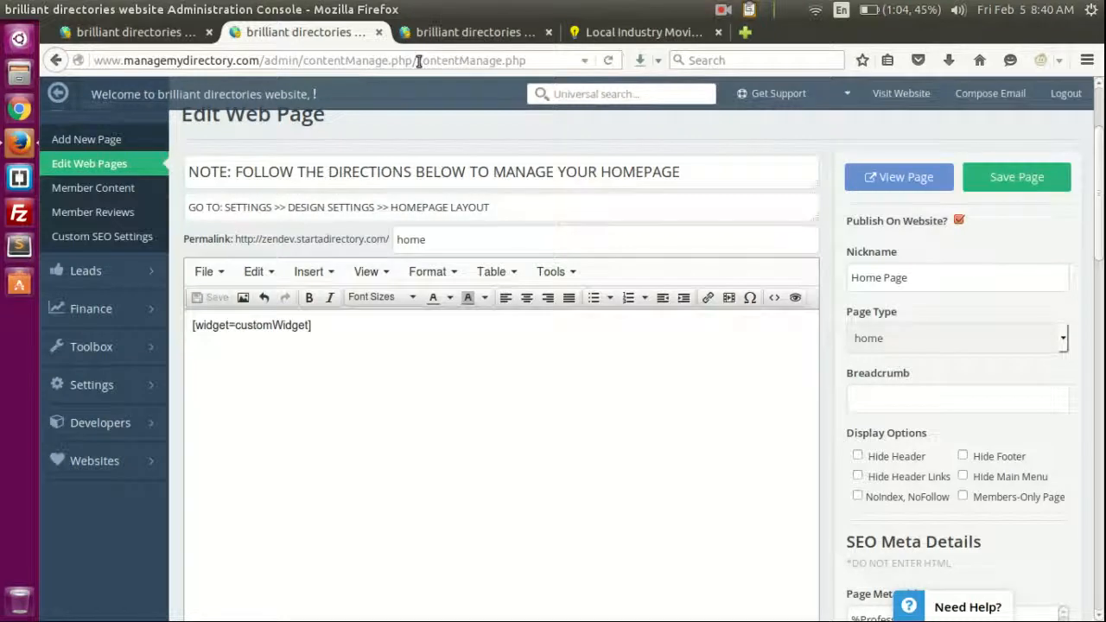
Preview BD IS AWESOME! on the live home page, then go back to the widget editor.
click(471, 32)
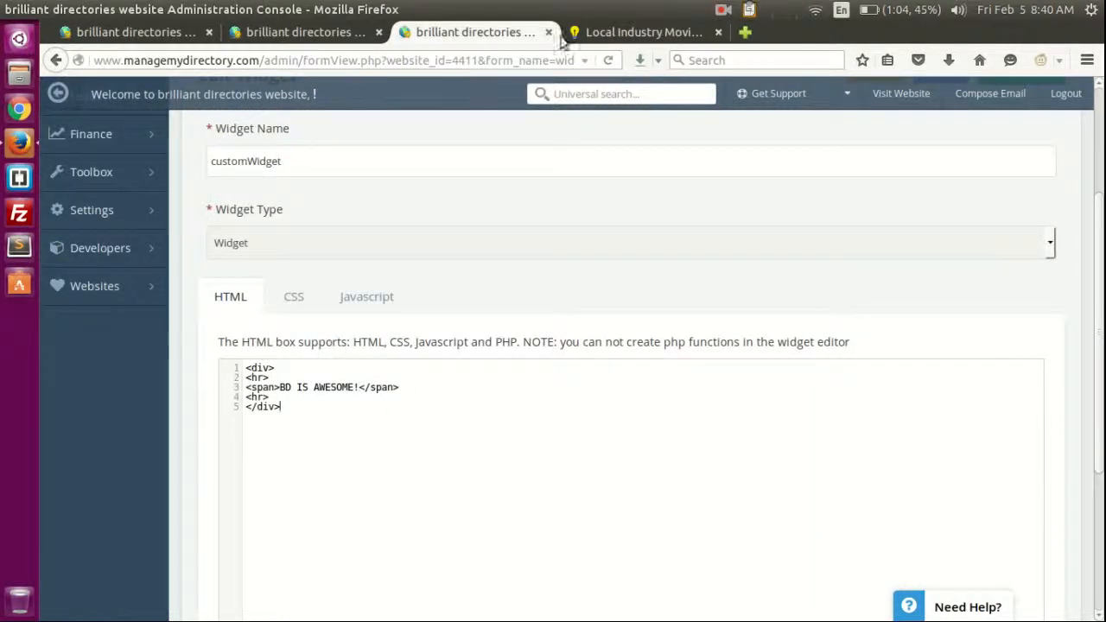
click(642, 32)
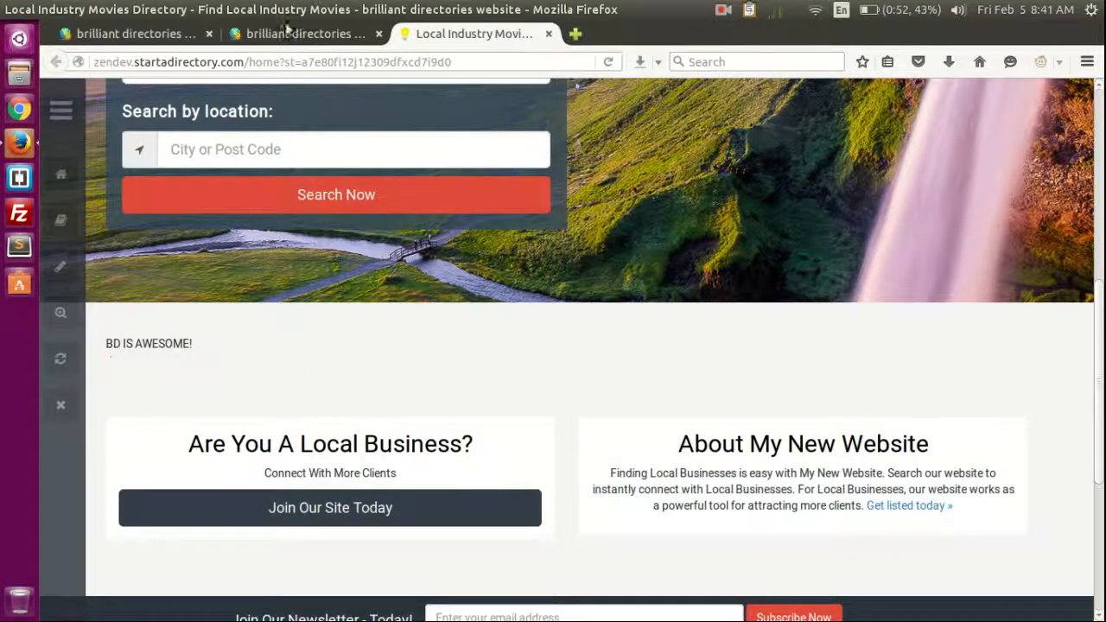
click(130, 34)
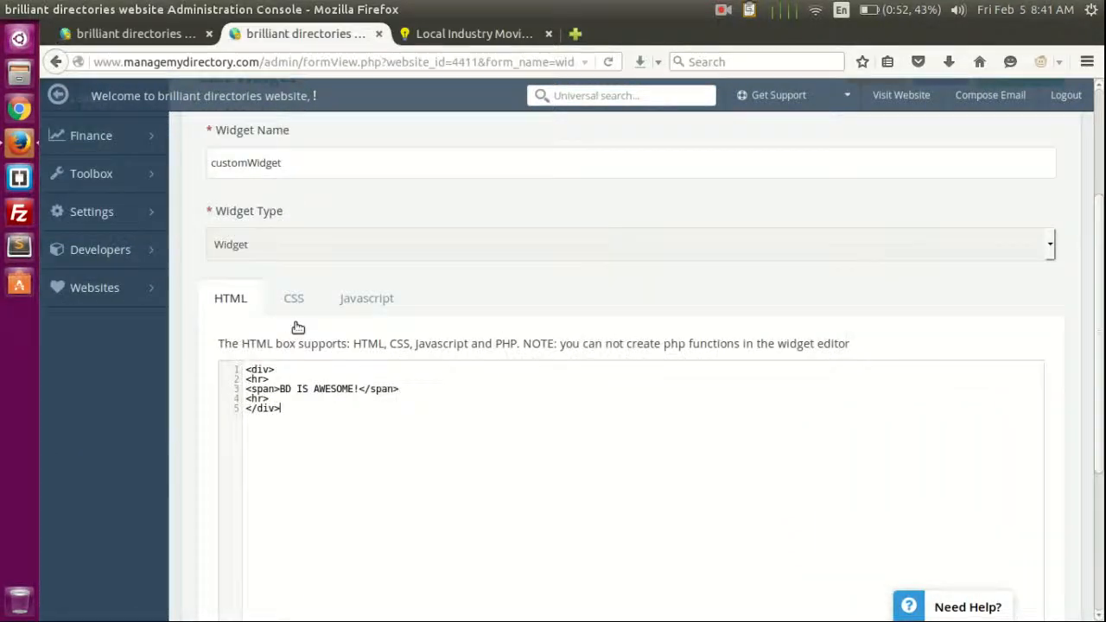
Verify Homepage Section Order still starts with Custom Homepage Content, then reopen the page editor.
click(91, 210)
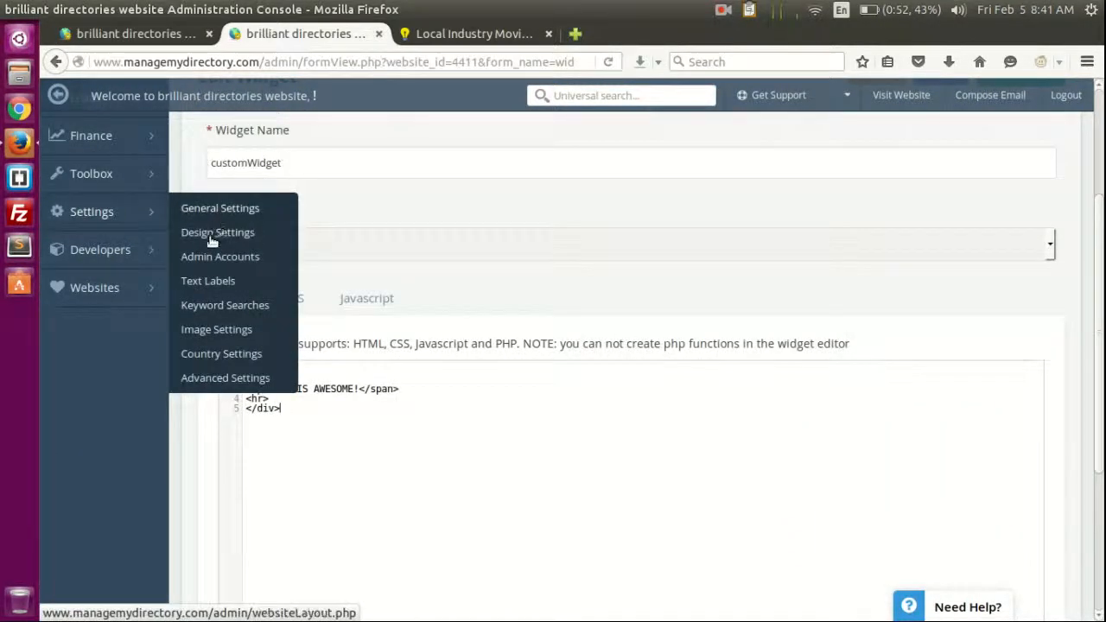
click(218, 232)
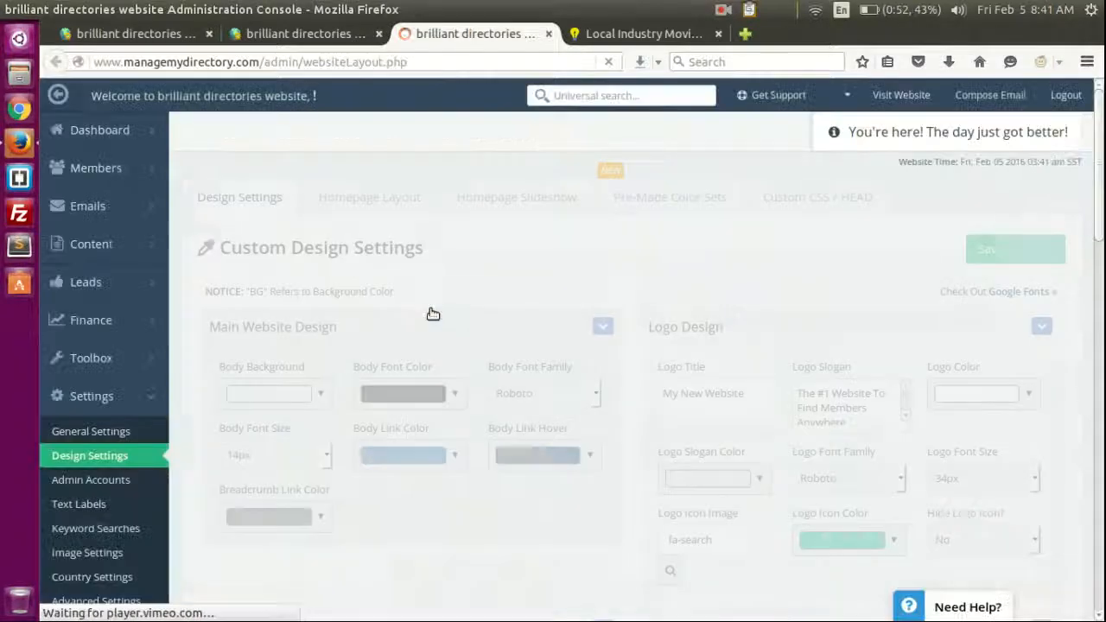
click(368, 196)
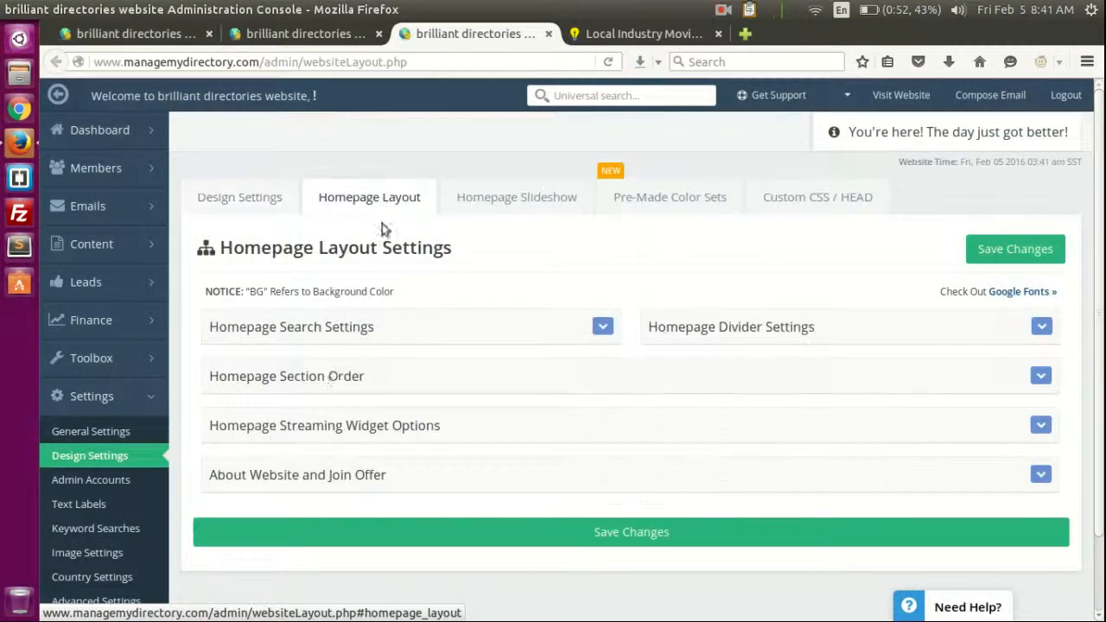
click(1041, 375)
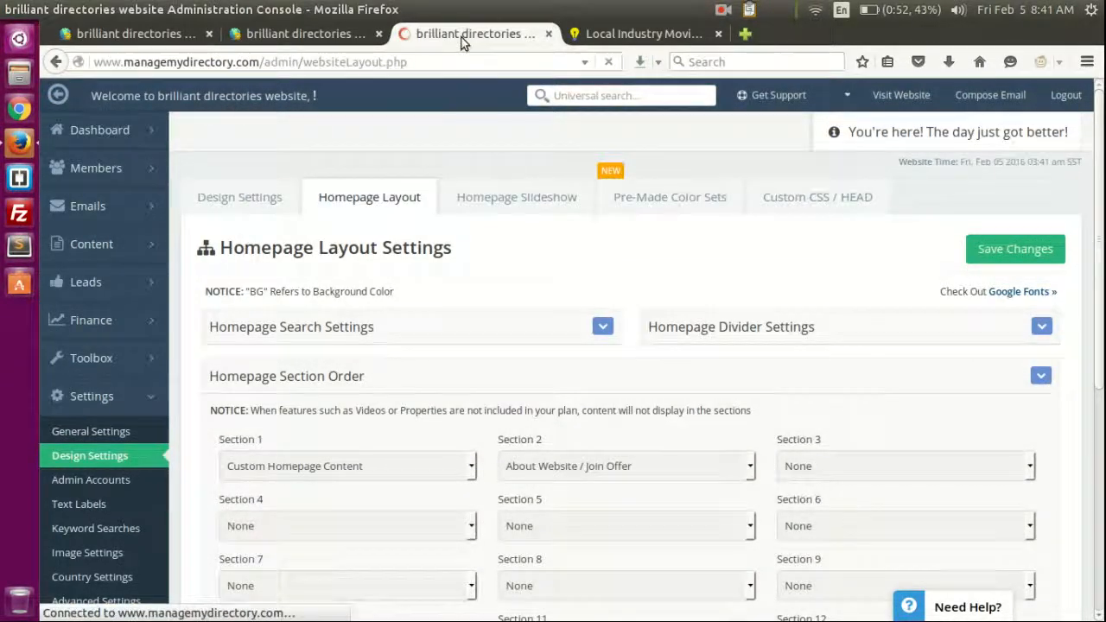
click(240, 196)
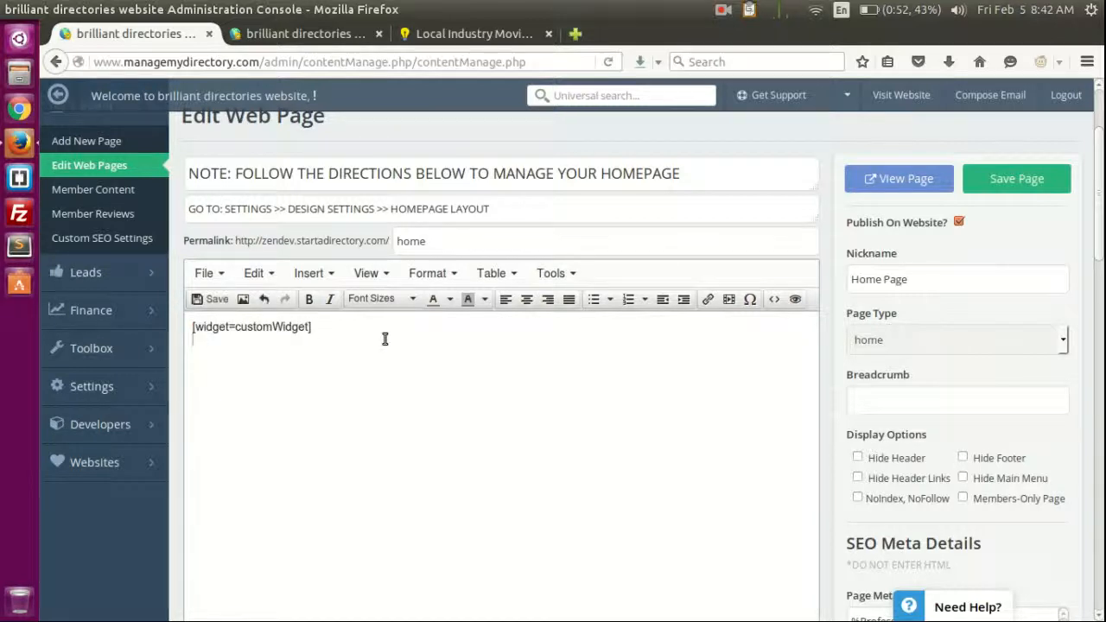
Delete the two duplicate [widget=customWidget] lines and save the Home Page.
text([widget=customWidget])
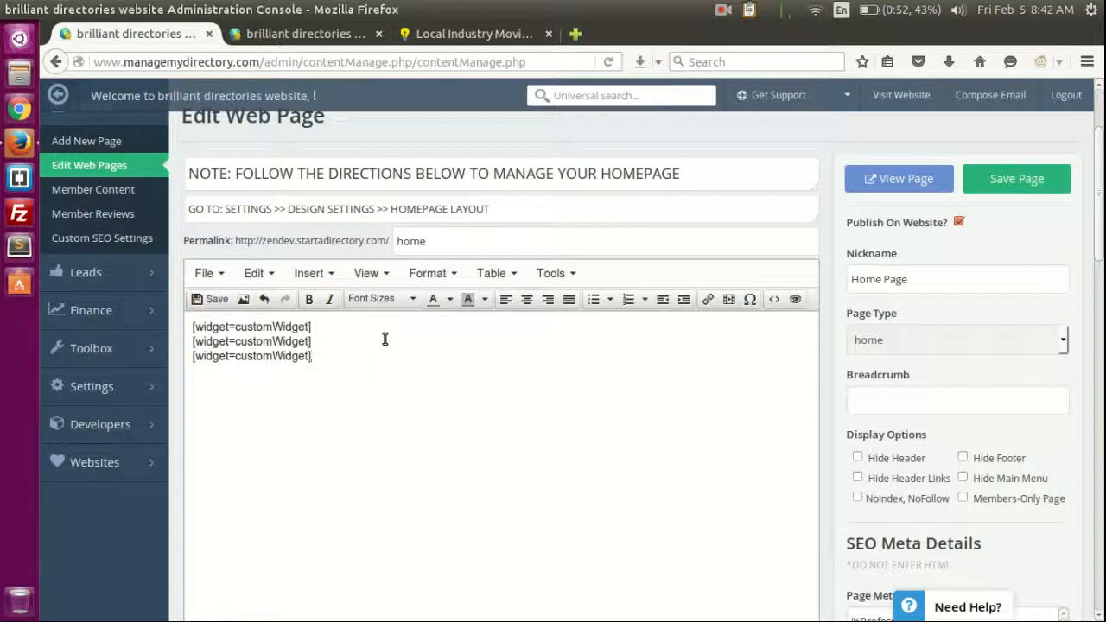
drag(192, 341, 312, 356)
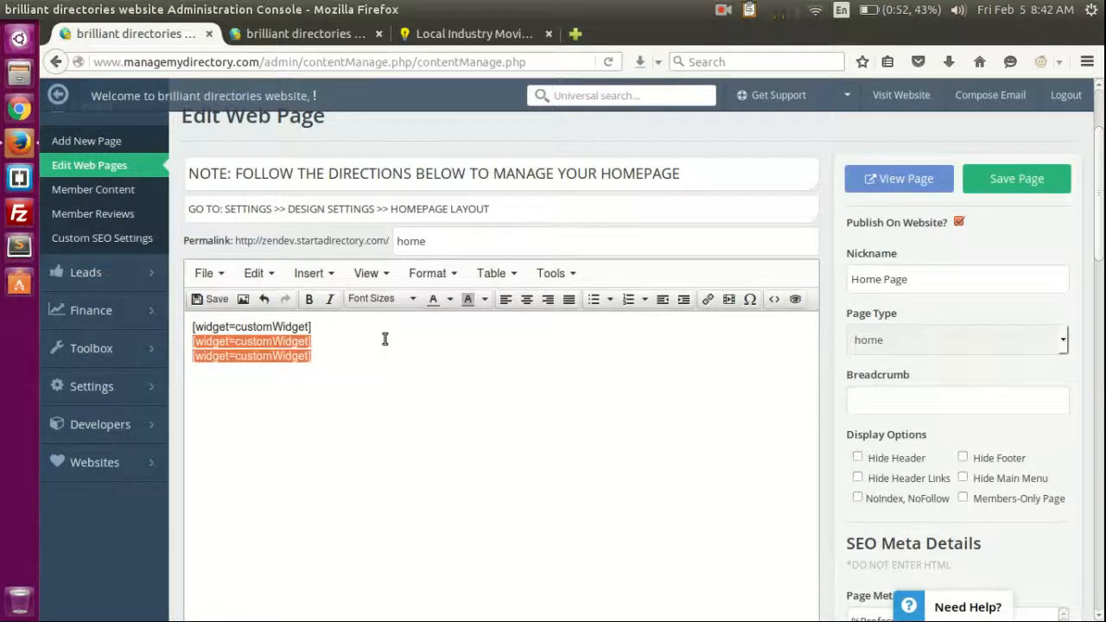
key(Delete)
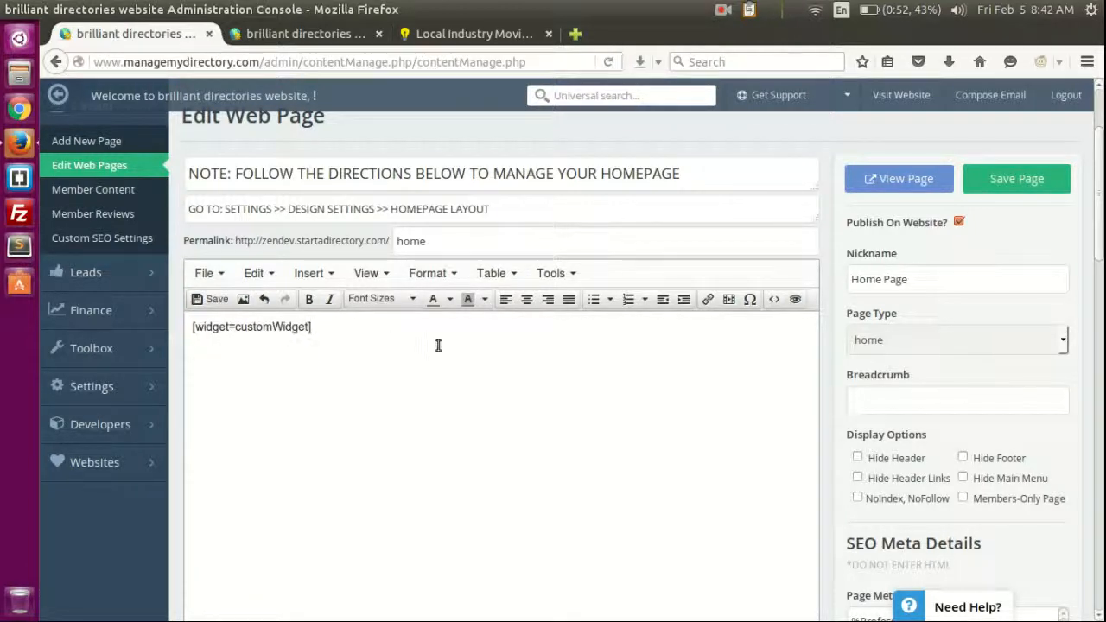
click(474, 34)
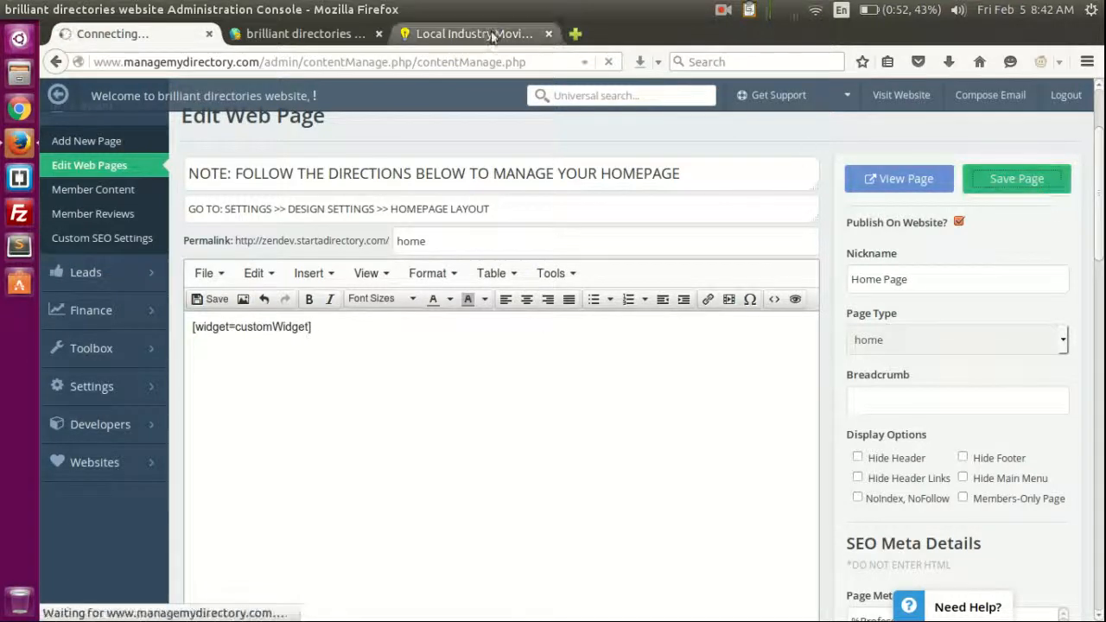
click(1015, 178)
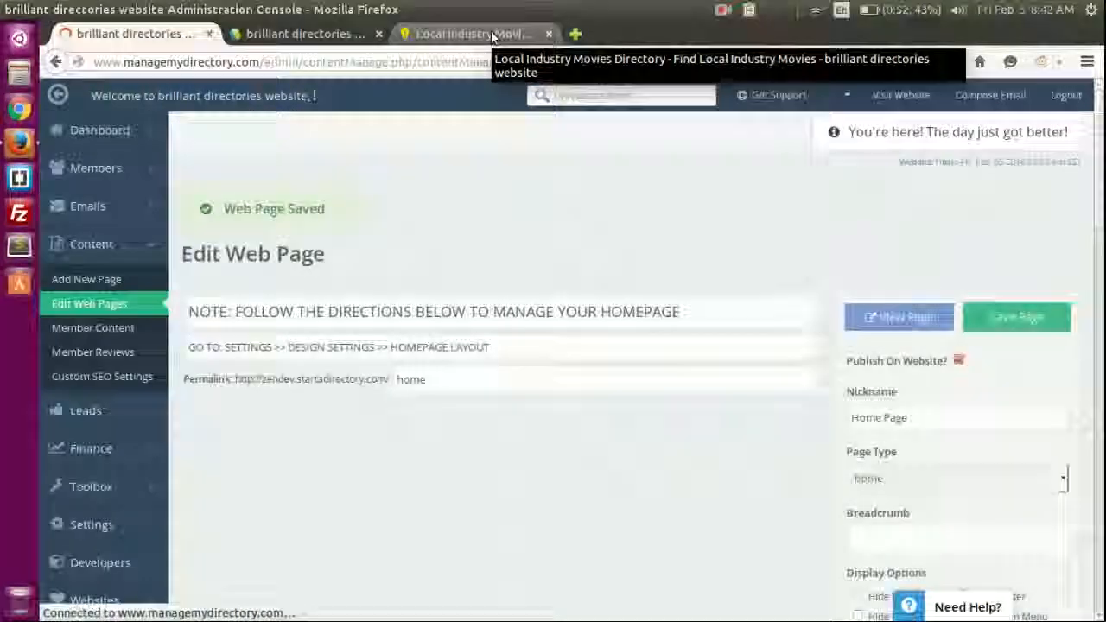
Reload the live home page to see BD IS AWESOME! below the search banner.
click(471, 34)
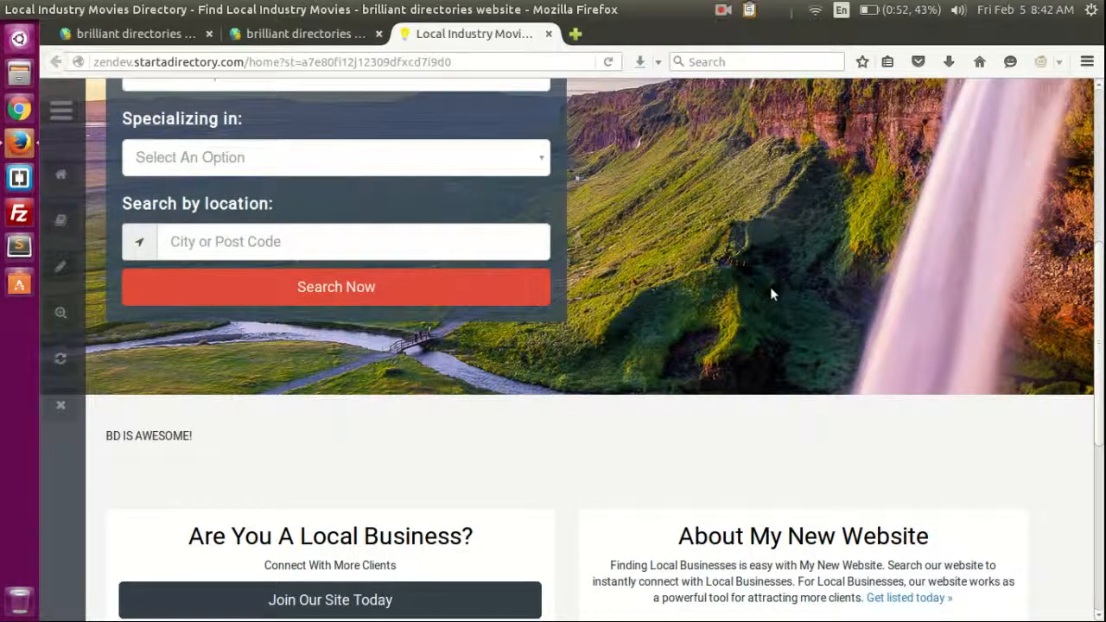
mouse_move(752, 227)
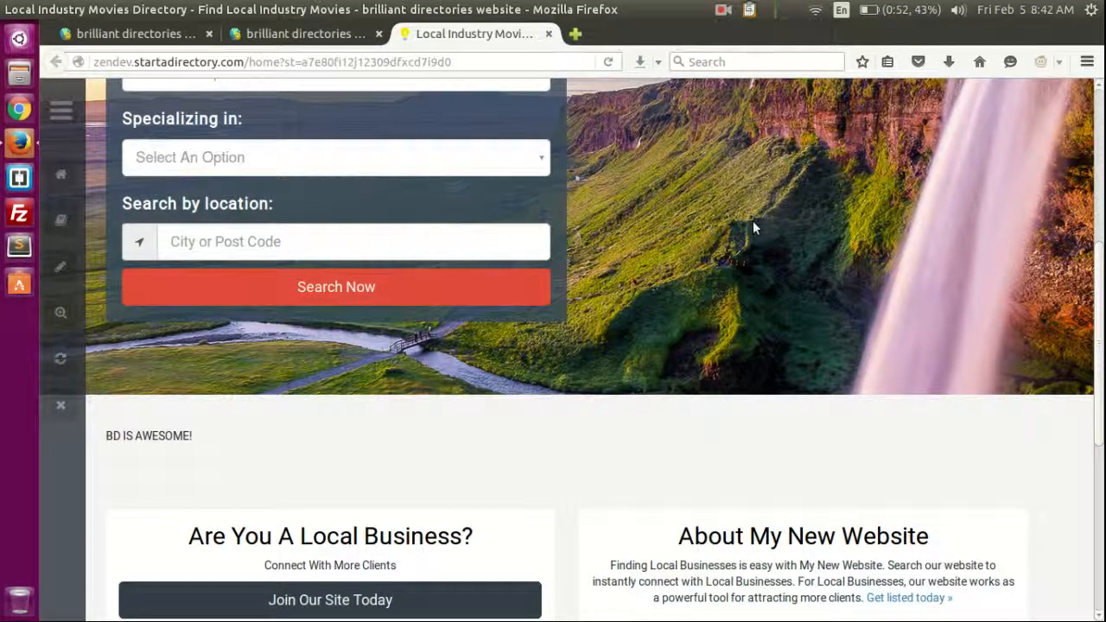